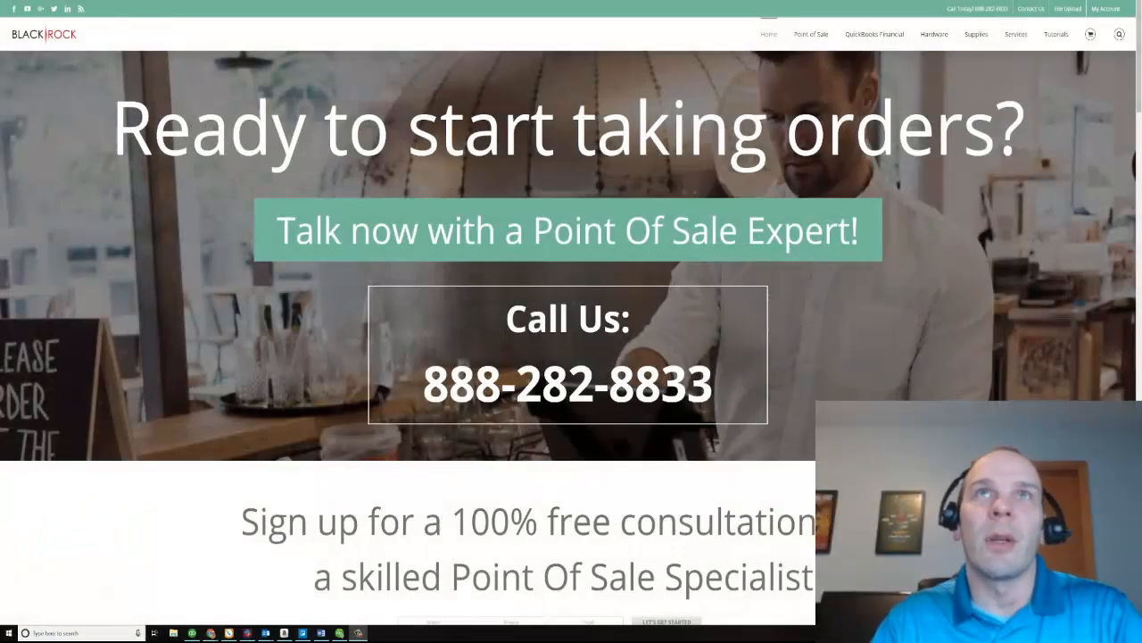
Scroll the BlackRock homepage down to the Recent Posts section of QuickBooks articles
scroll(down, 3)
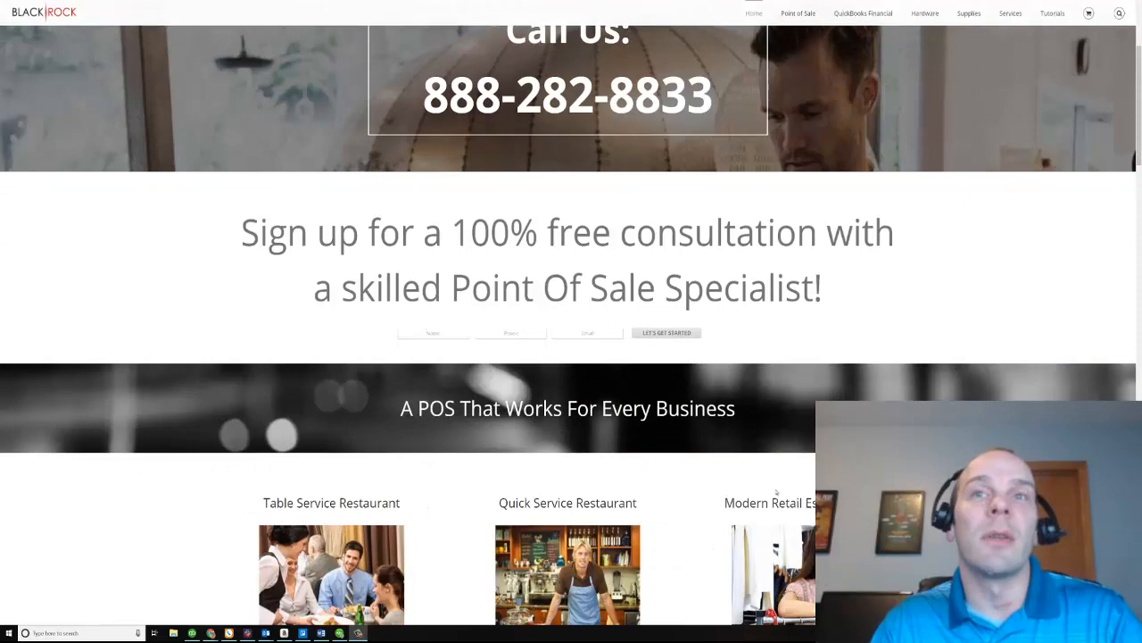
scroll(down, 3)
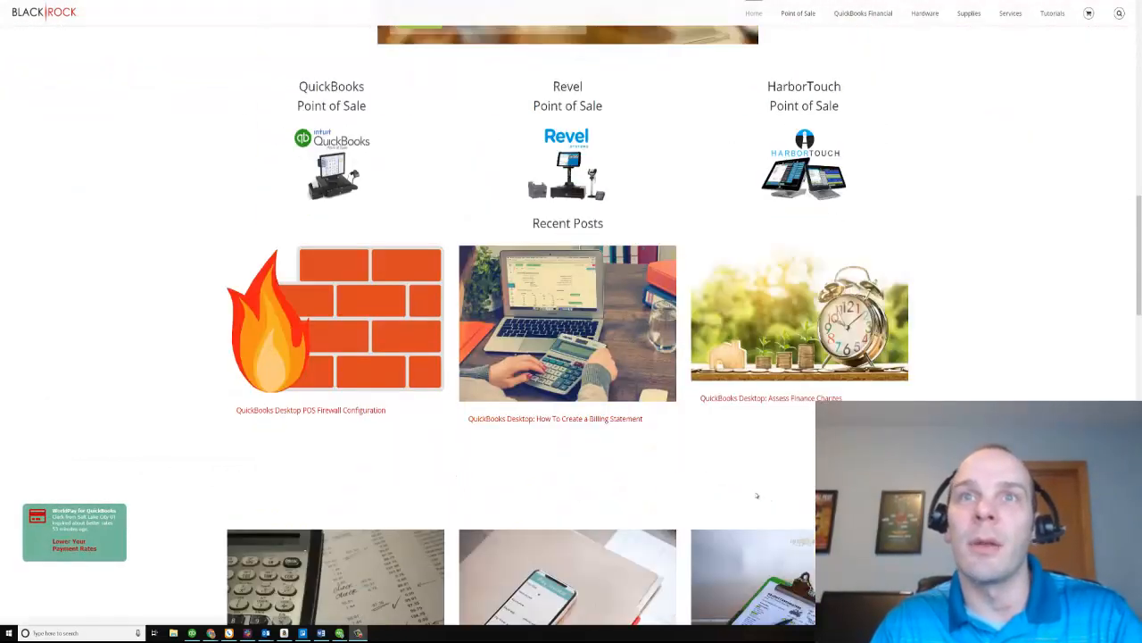
mouse_move(340, 348)
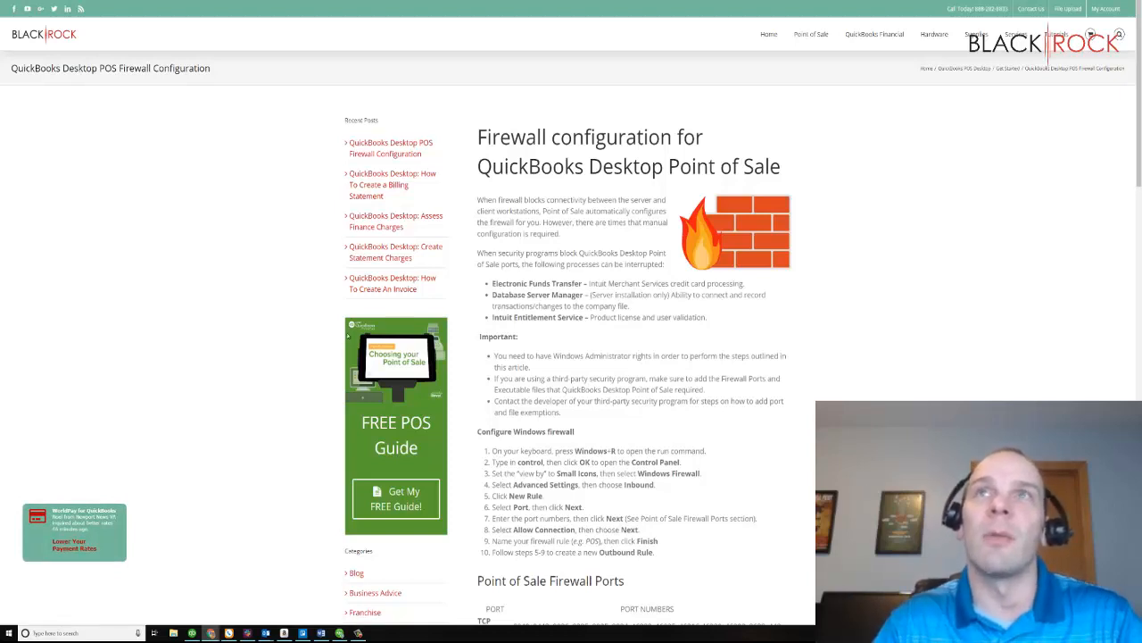
mouse_move(607, 187)
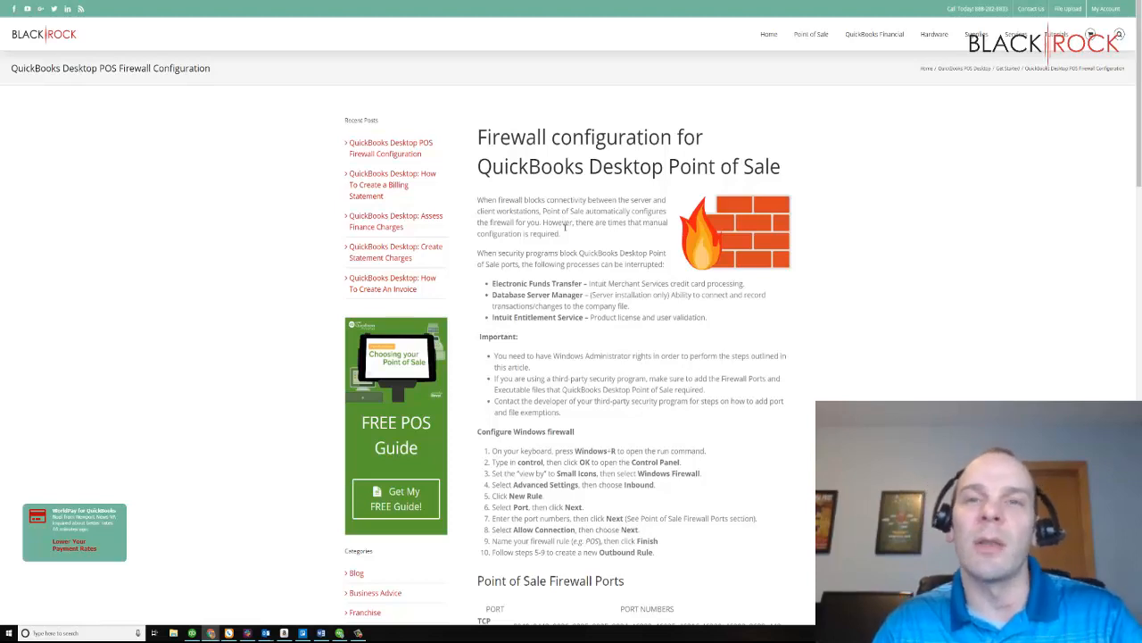
scroll(down, 3)
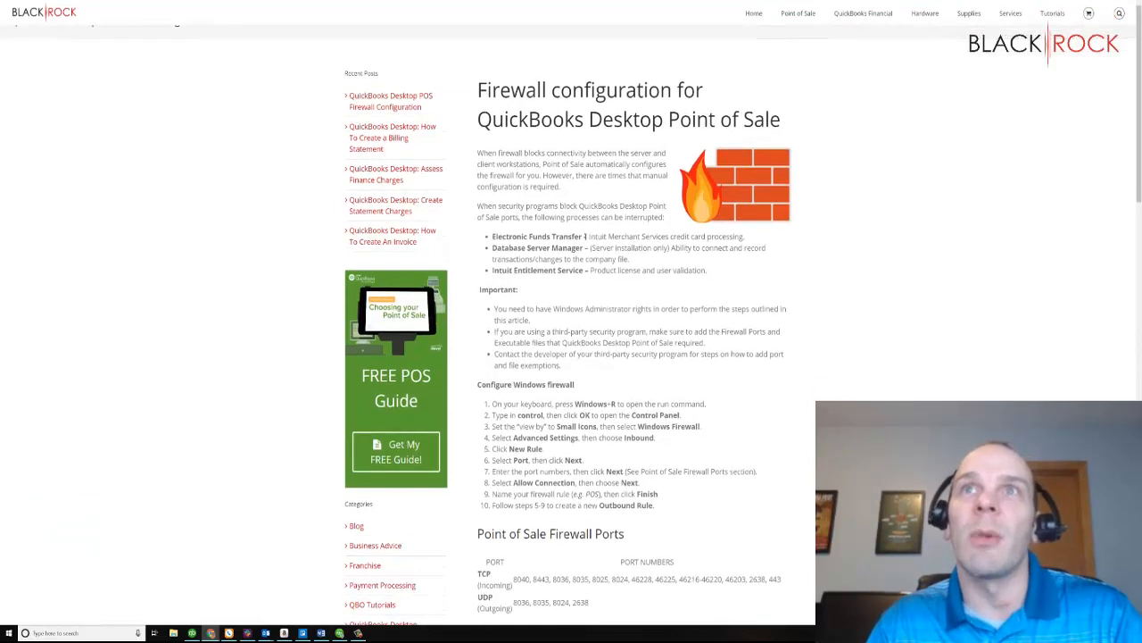
scroll(down, 3)
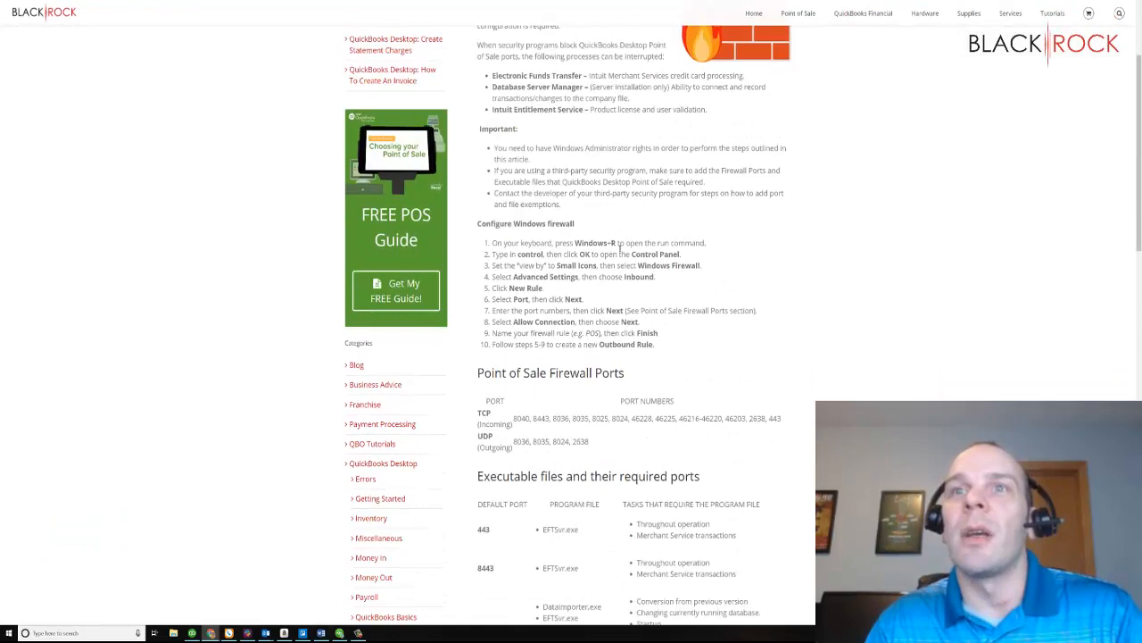
scroll(down, 3)
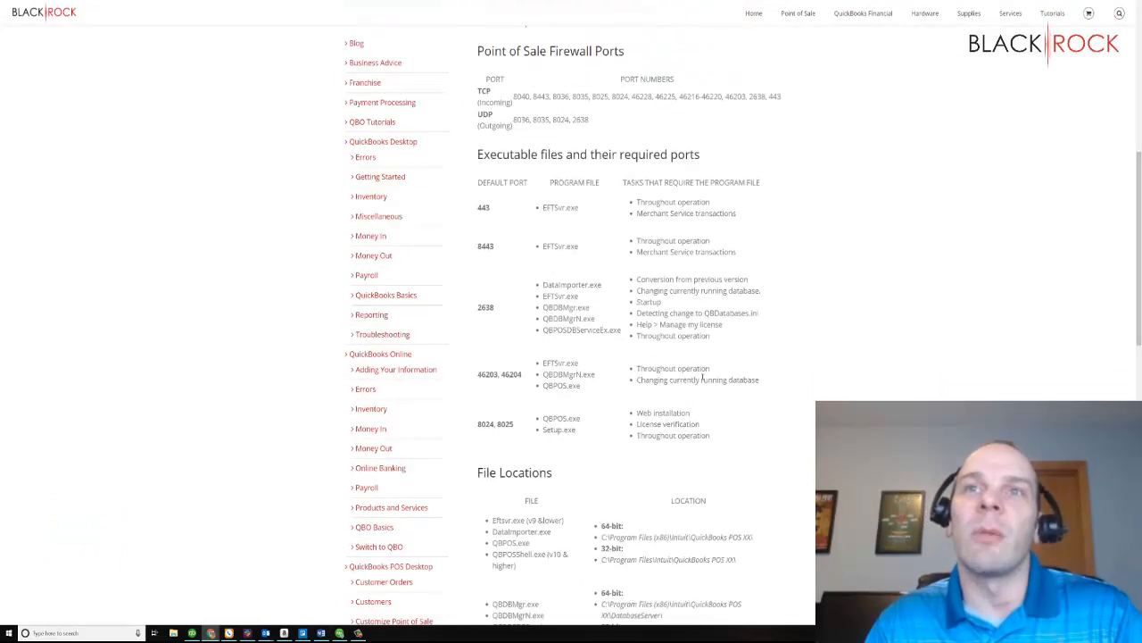
scroll(down, 3)
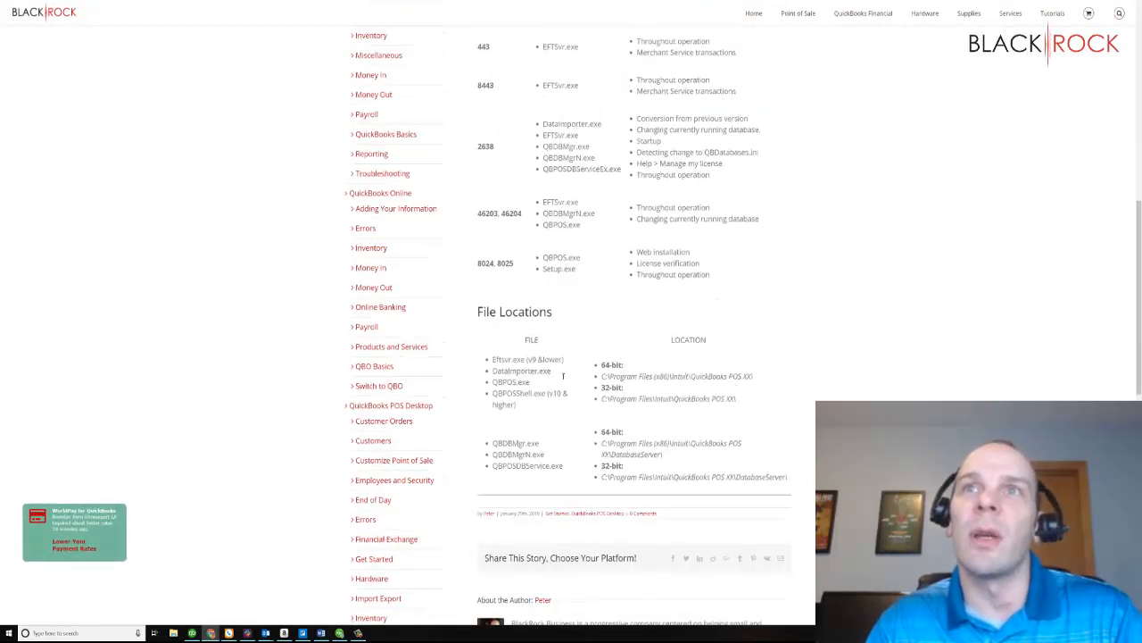
drag(605, 375, 751, 375)
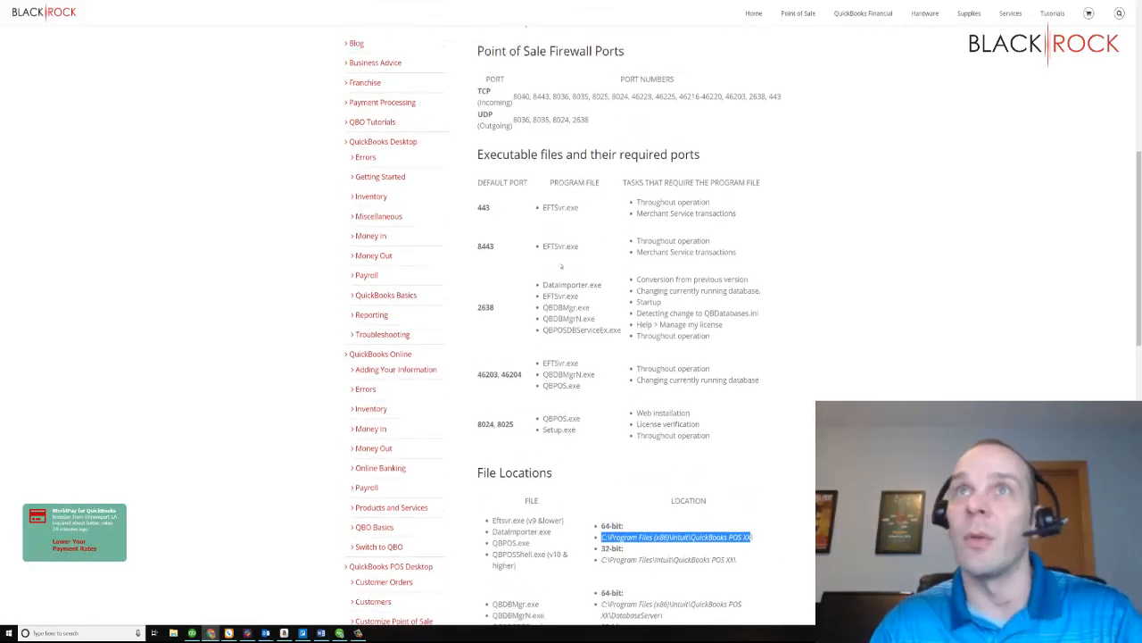
scroll(up, 3)
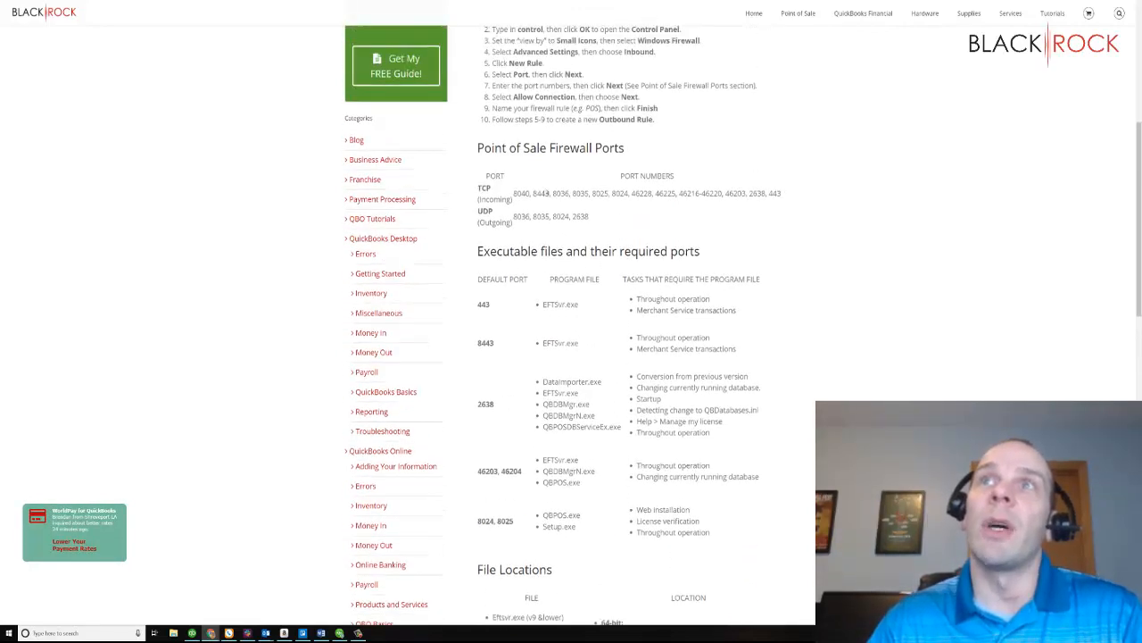
scroll(up, 3)
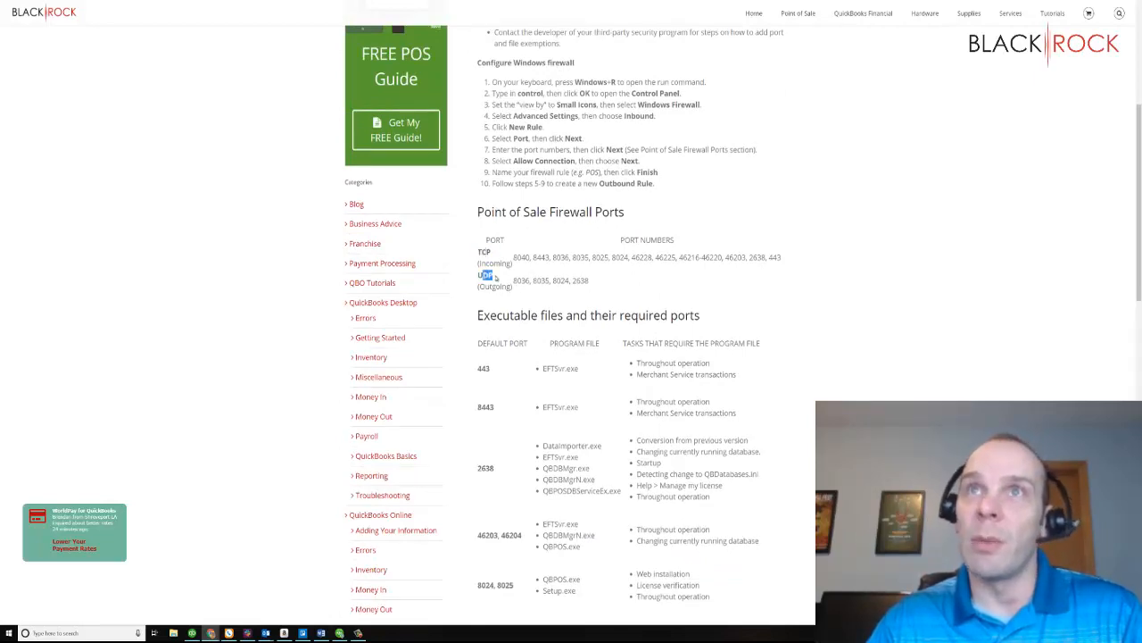
scroll(down, 3)
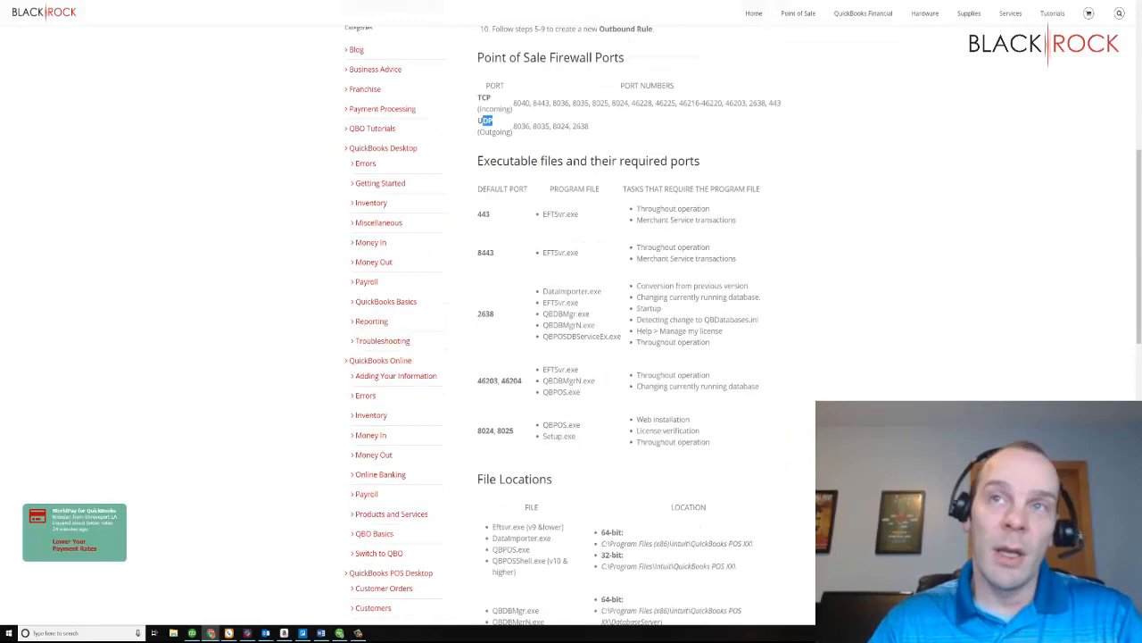
scroll(down, 3)
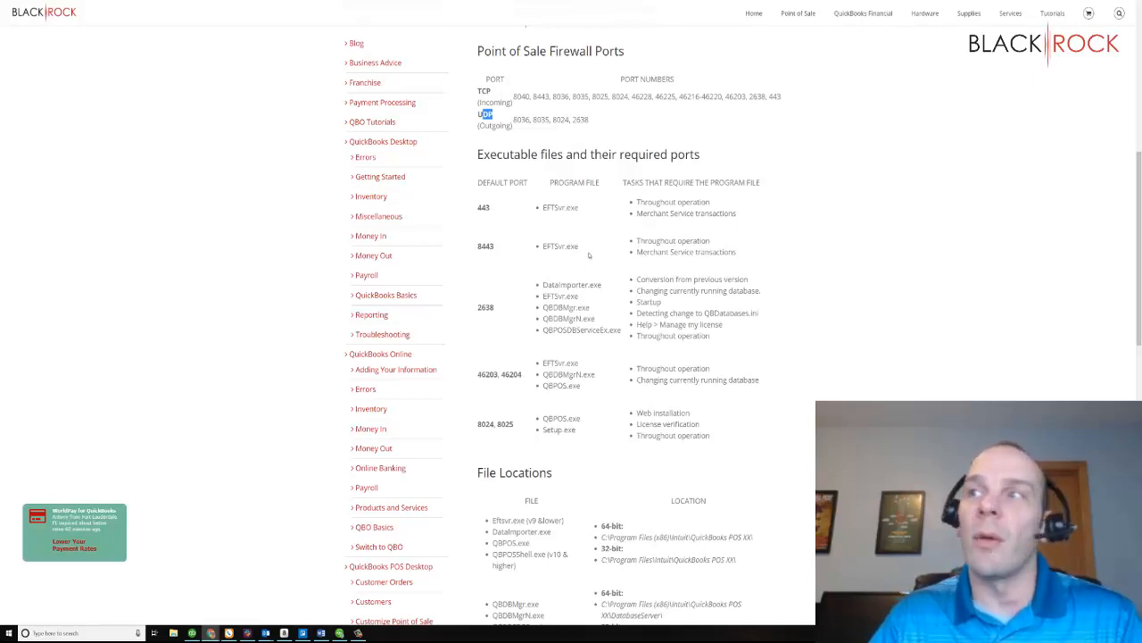
mouse_move(500, 494)
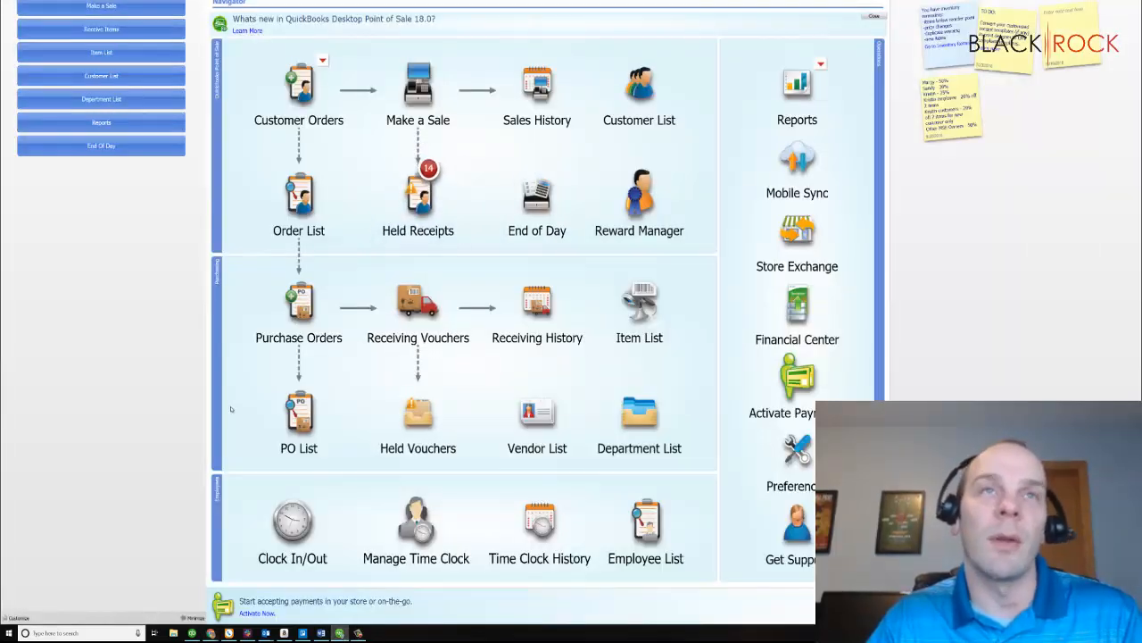
mouse_move(161, 364)
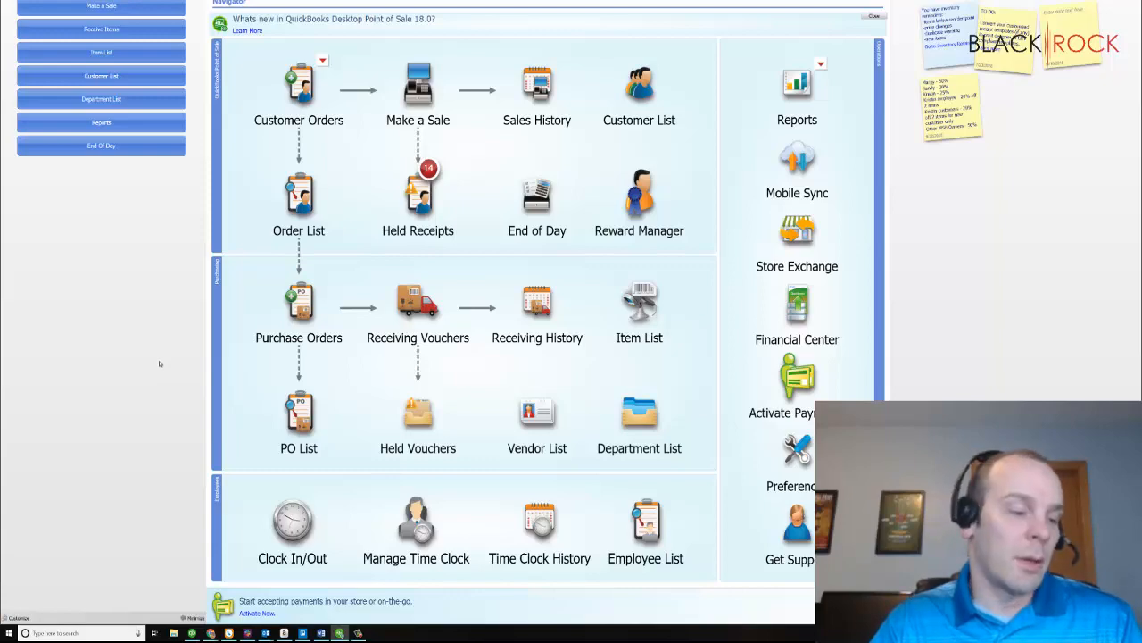
mouse_move(282, 411)
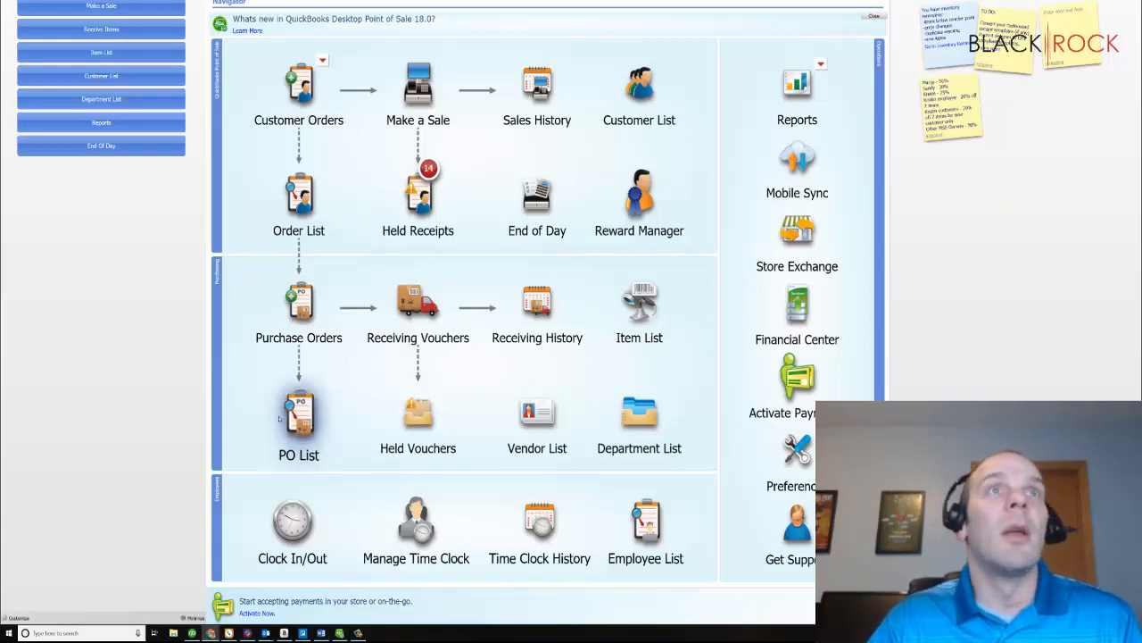
Search Start for the firewall and launch the Windows Defender Firewall control panel
click(11, 629)
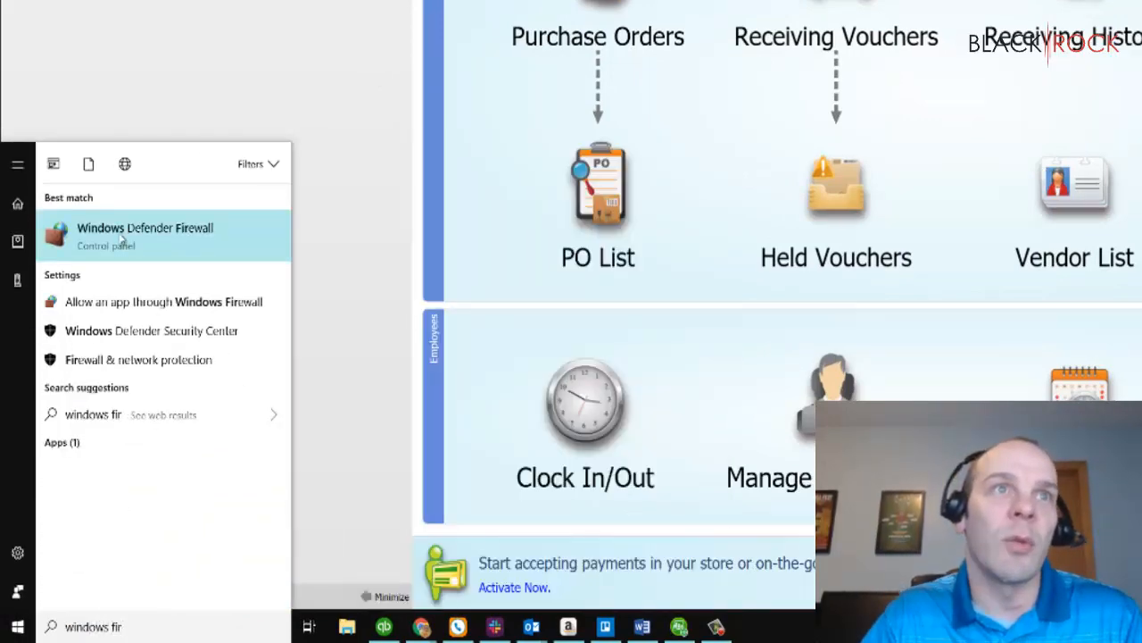
click(145, 232)
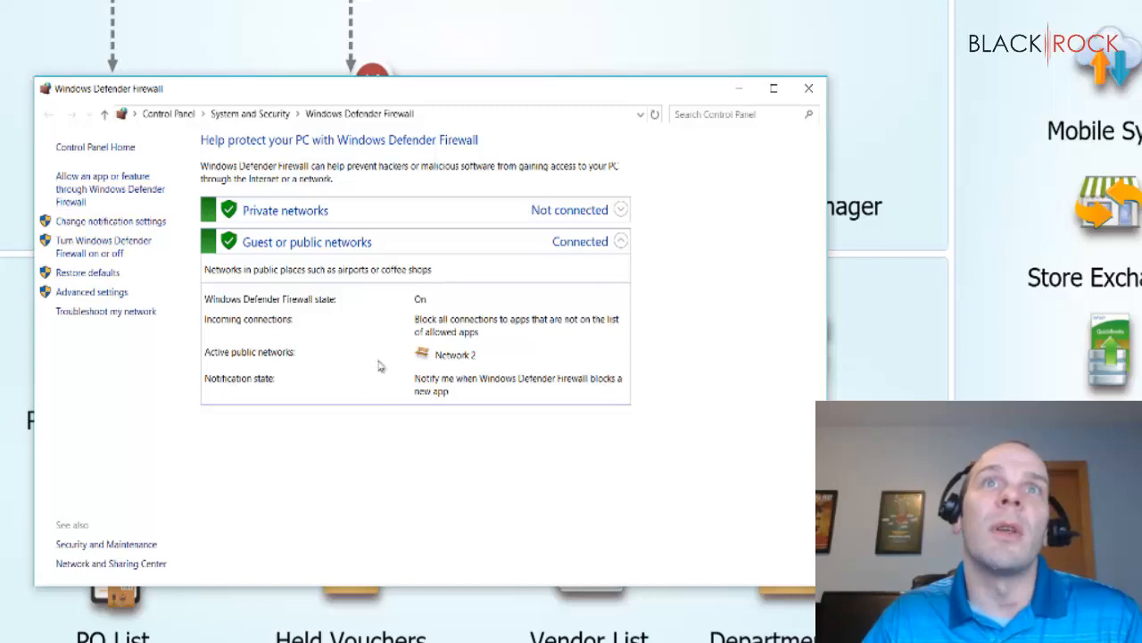
Launch the advanced firewall console from the Advanced settings sidebar link
click(89, 293)
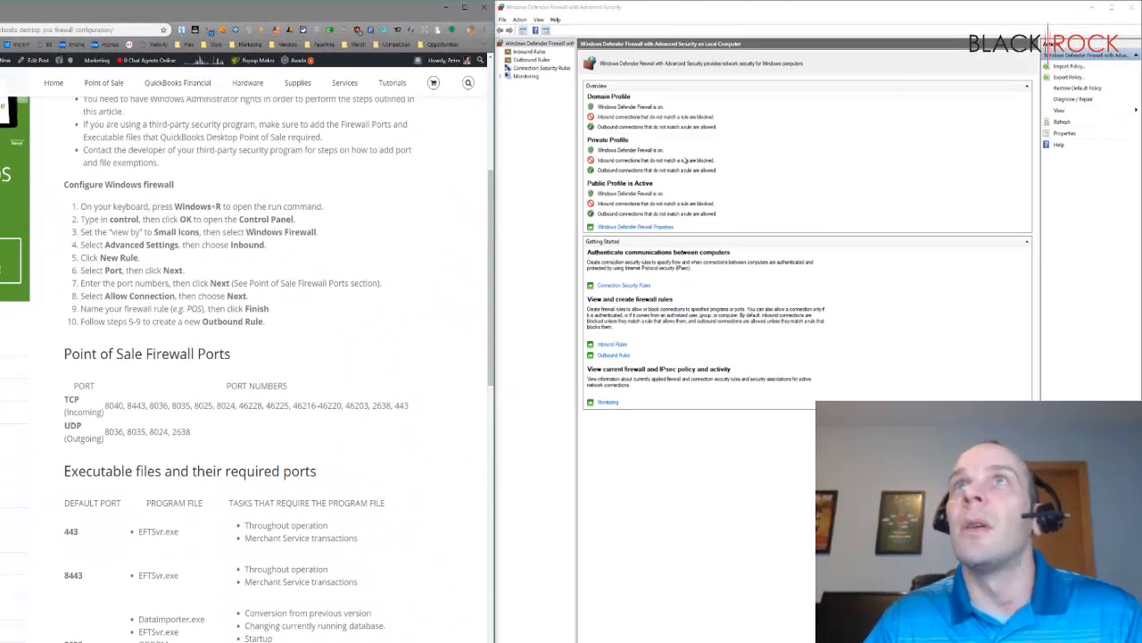
Show the Inbound Rules list and launch the New Inbound Rule wizard
click(521, 50)
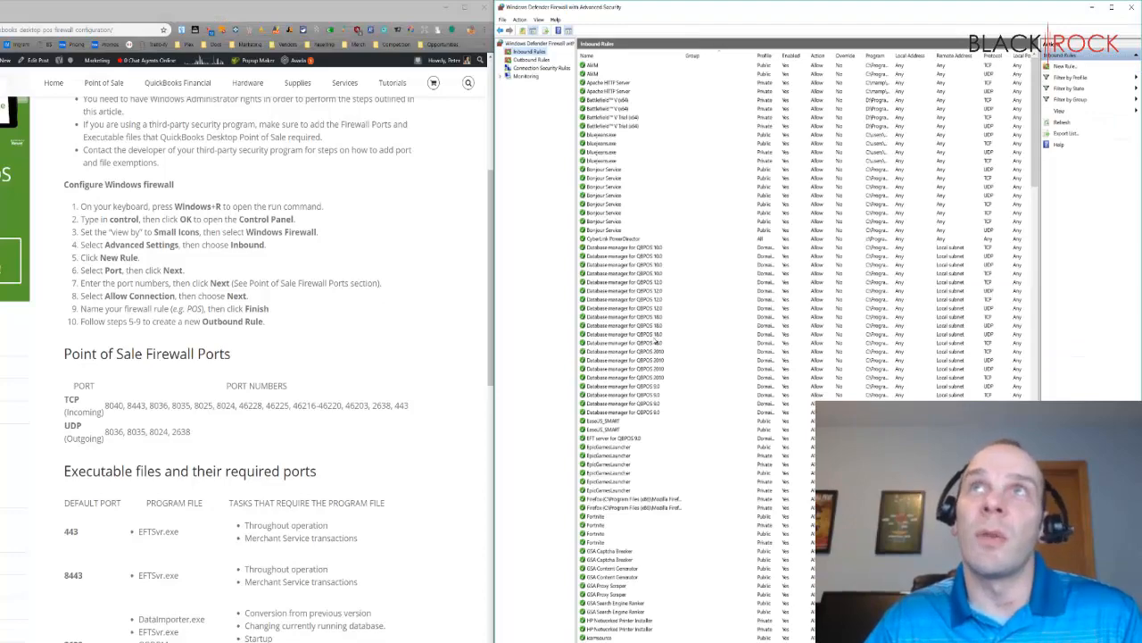
right_click(625, 257)
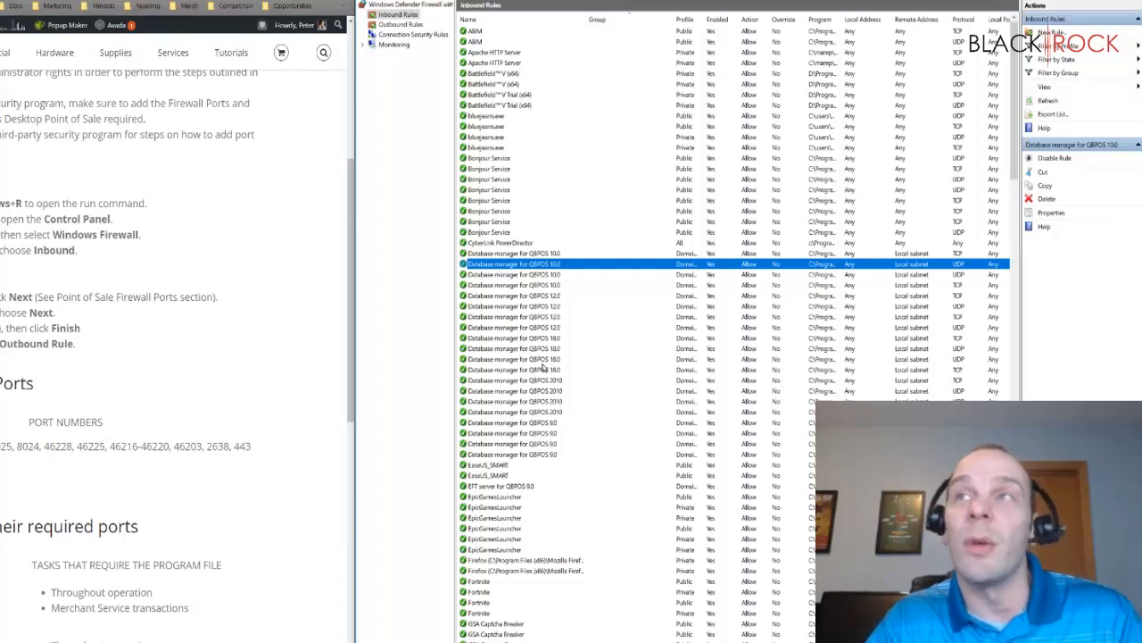
click(527, 359)
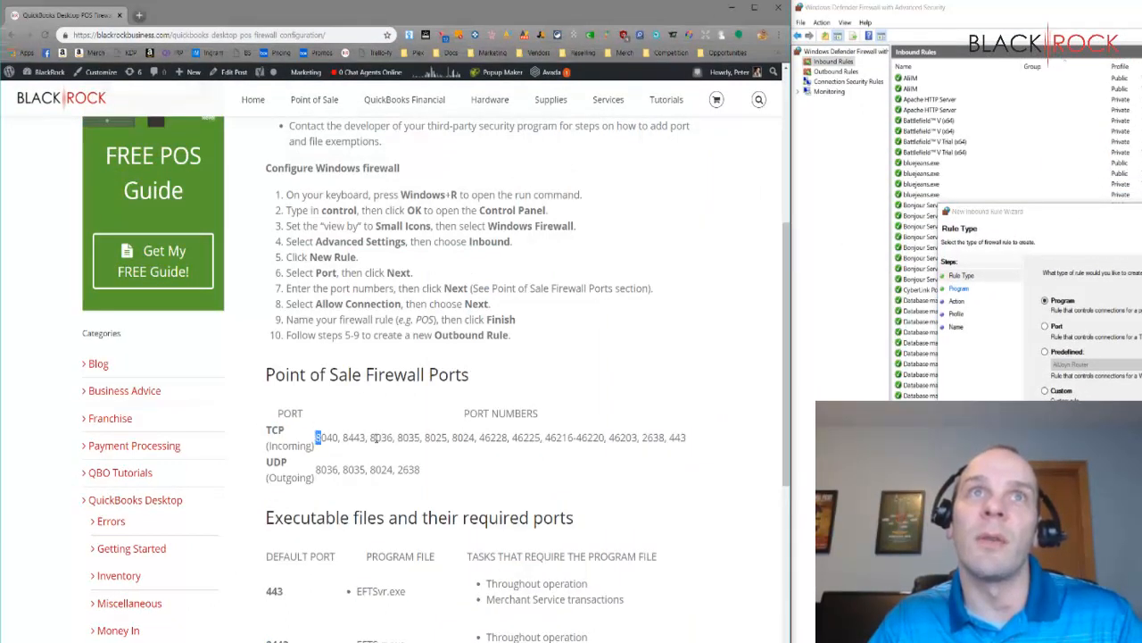
drag(318, 437, 687, 437)
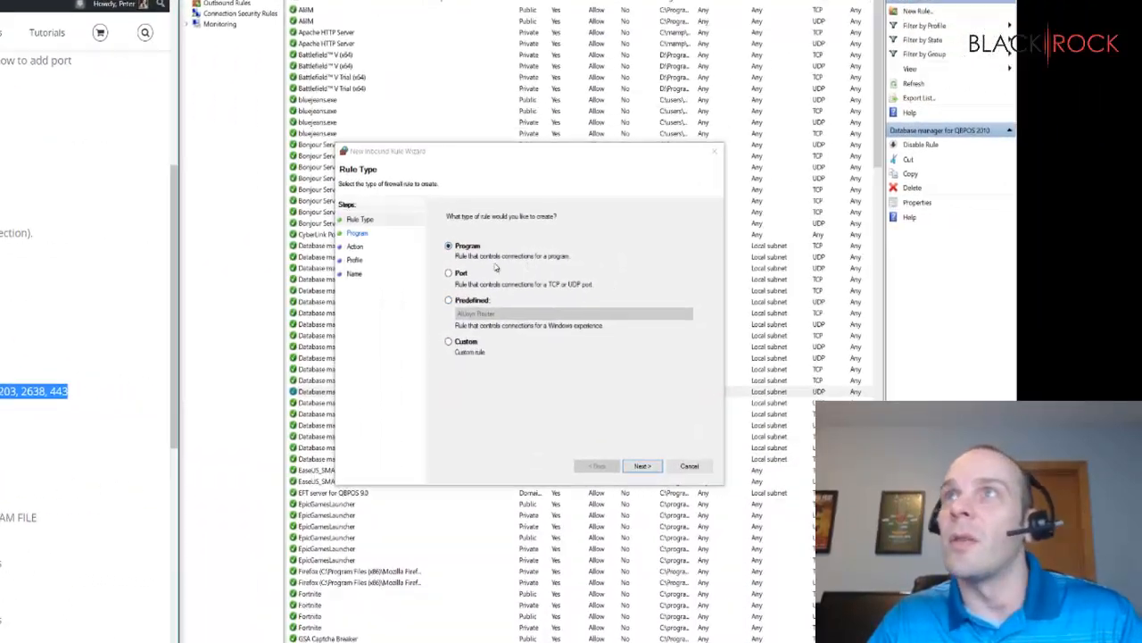
click(428, 271)
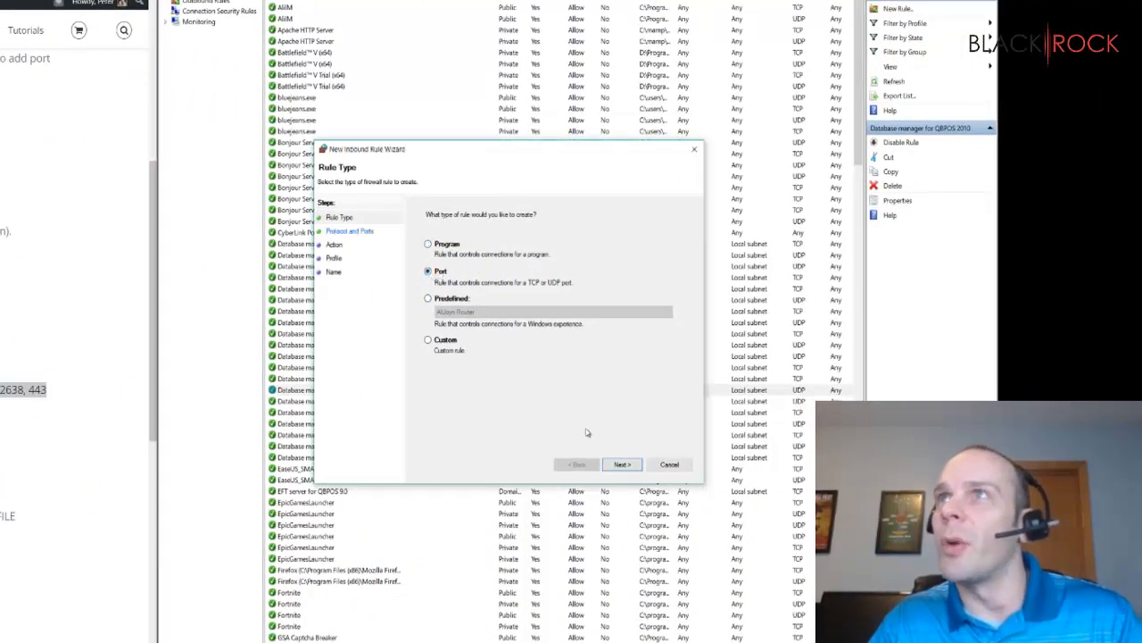
click(622, 464)
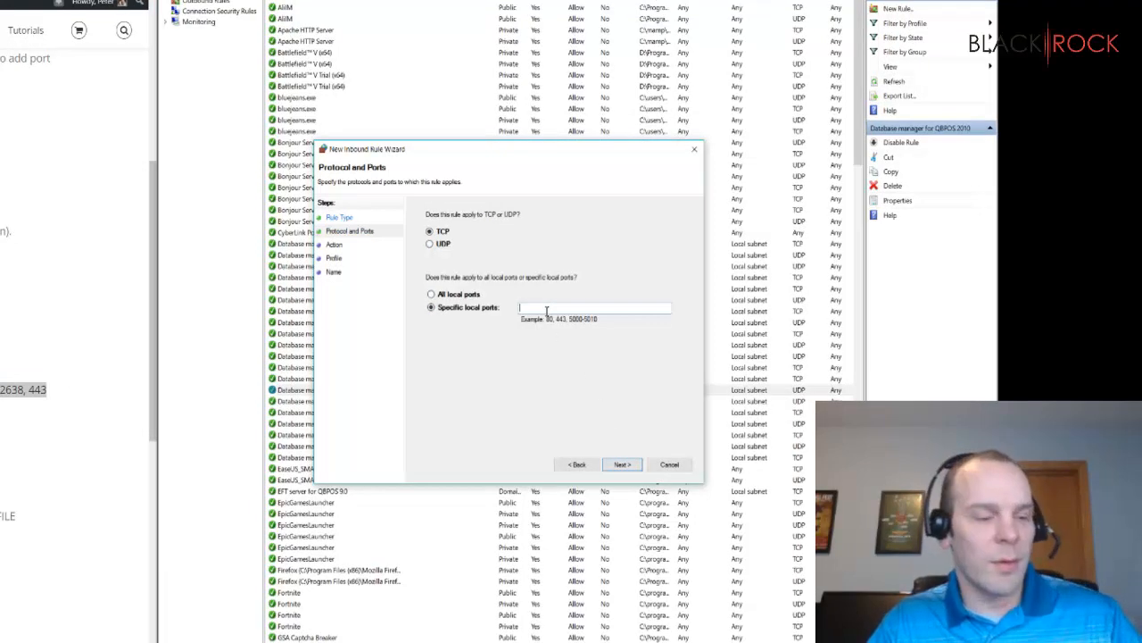
text(125, 8024, 46228, 46225, 46216-46220, 46203, 2638, 443)
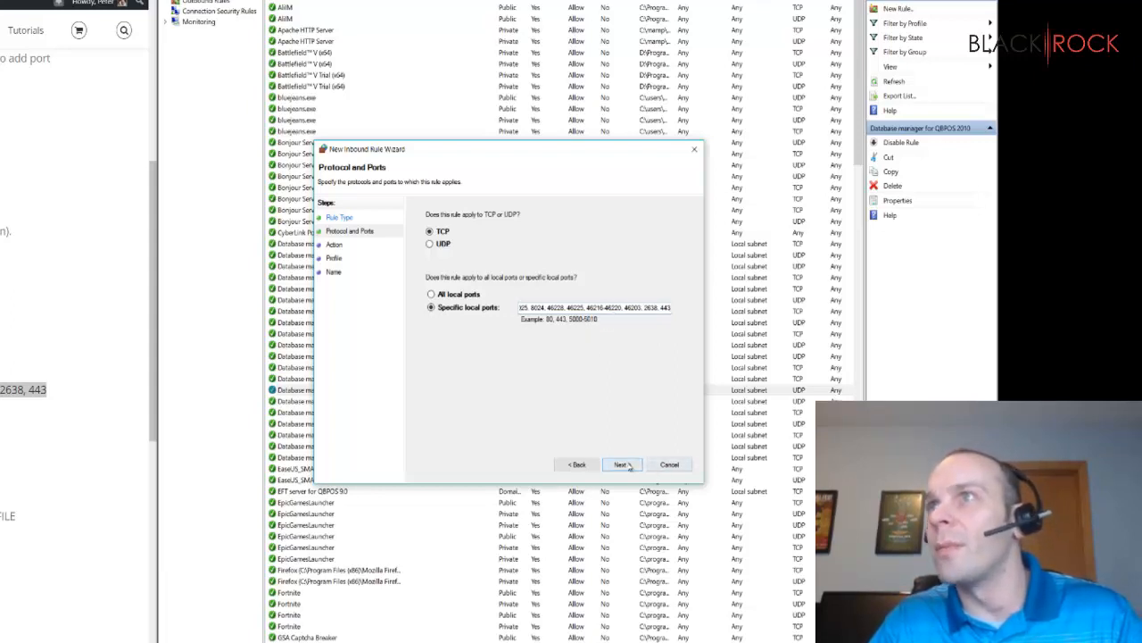
Allow the connection and adjust which network profiles the rule covers
click(621, 464)
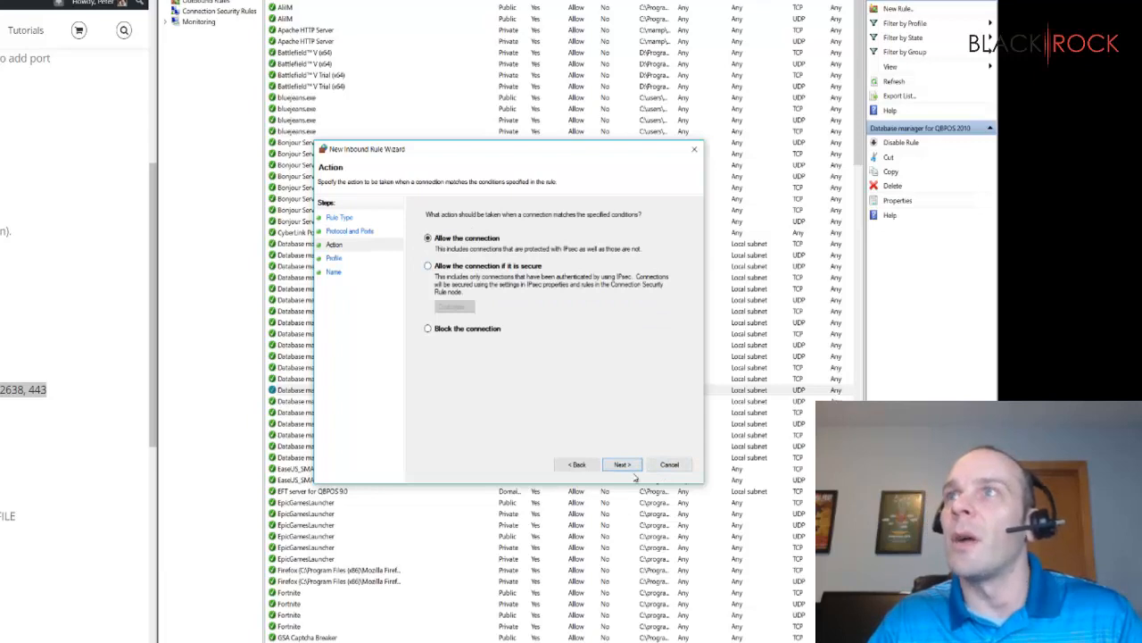
click(621, 464)
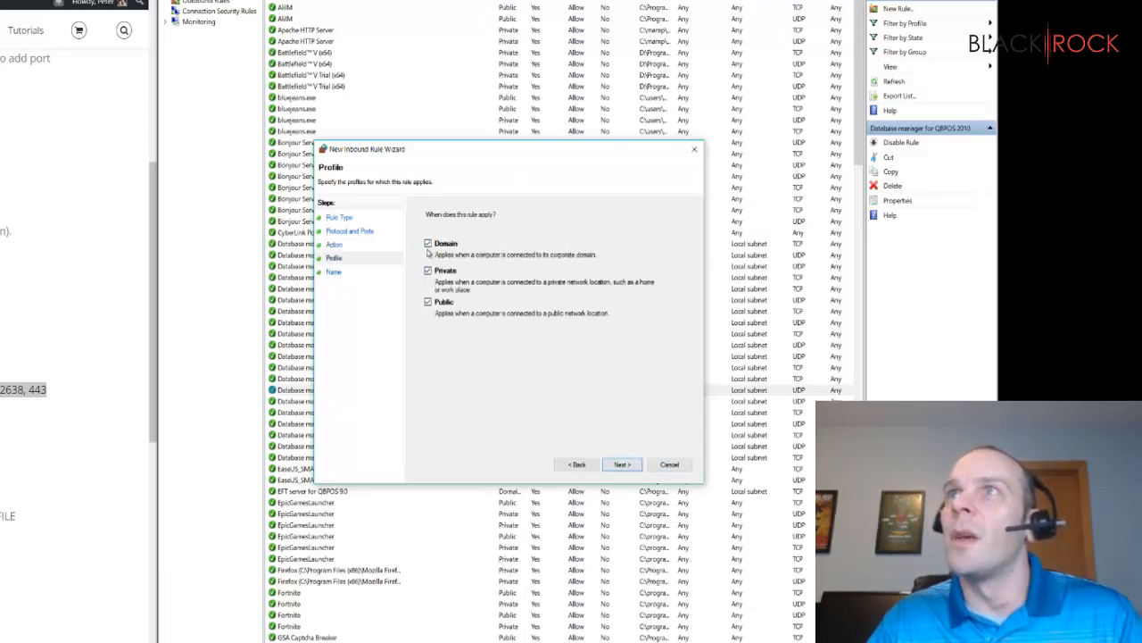
click(429, 301)
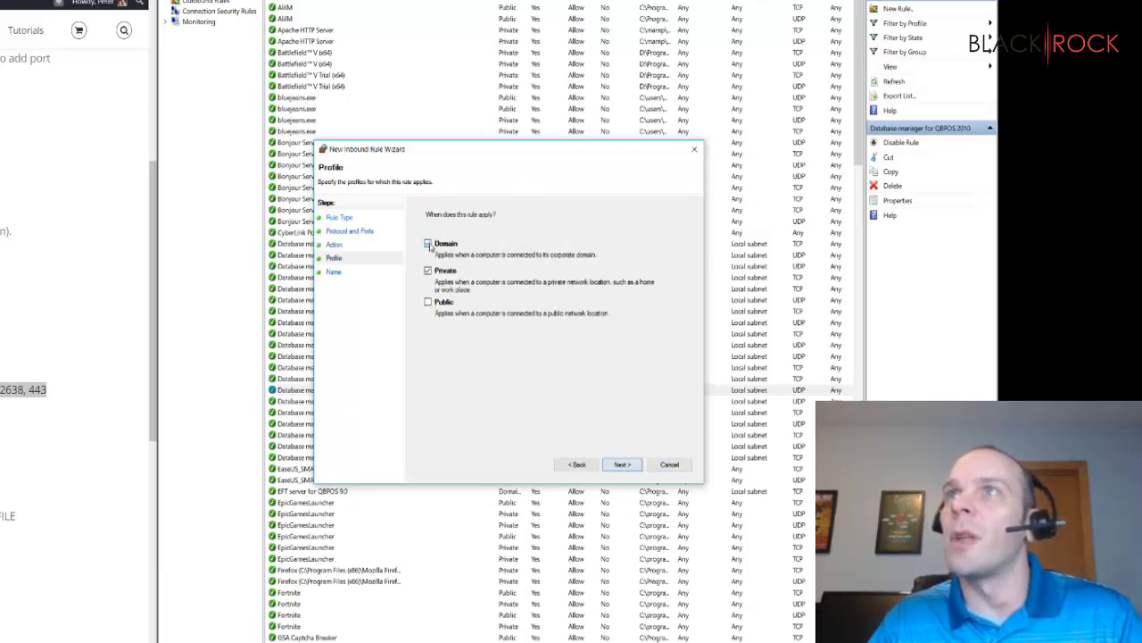
click(428, 242)
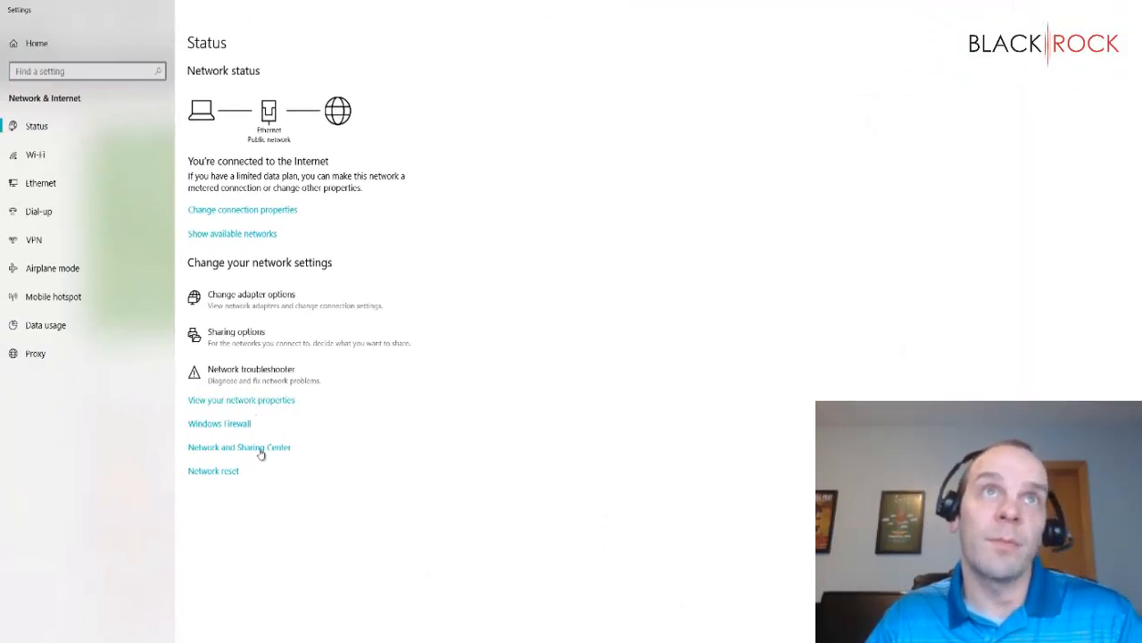
Return from the network status page to the New Inbound Rule wizard
click(239, 446)
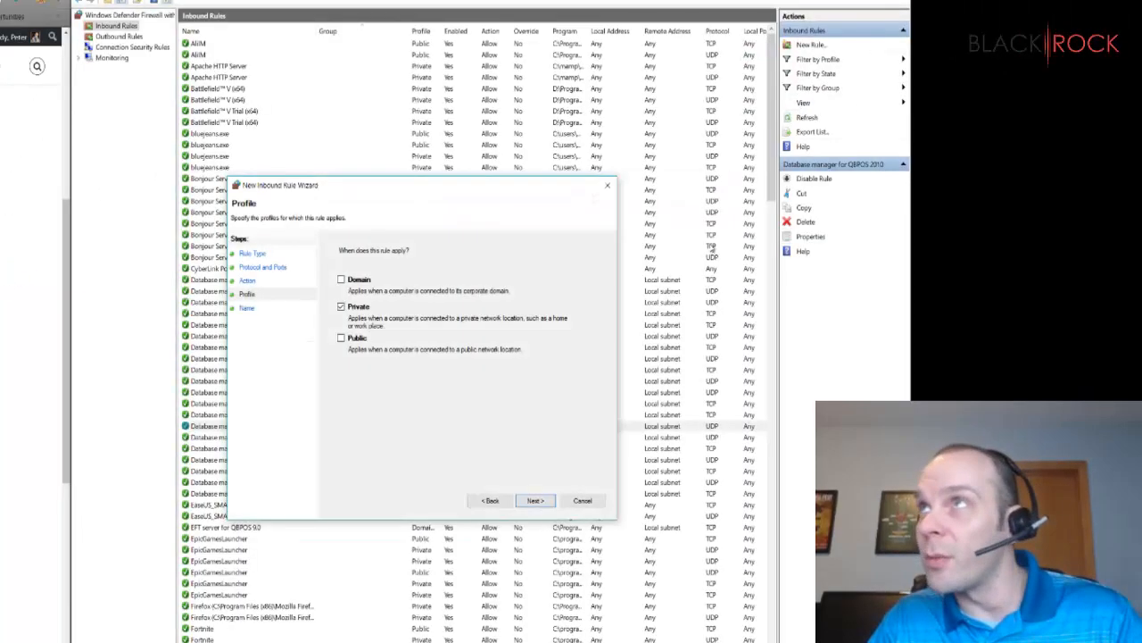
Include Domain and Public profiles and finish the rule named QB POS TCP Ports
click(343, 337)
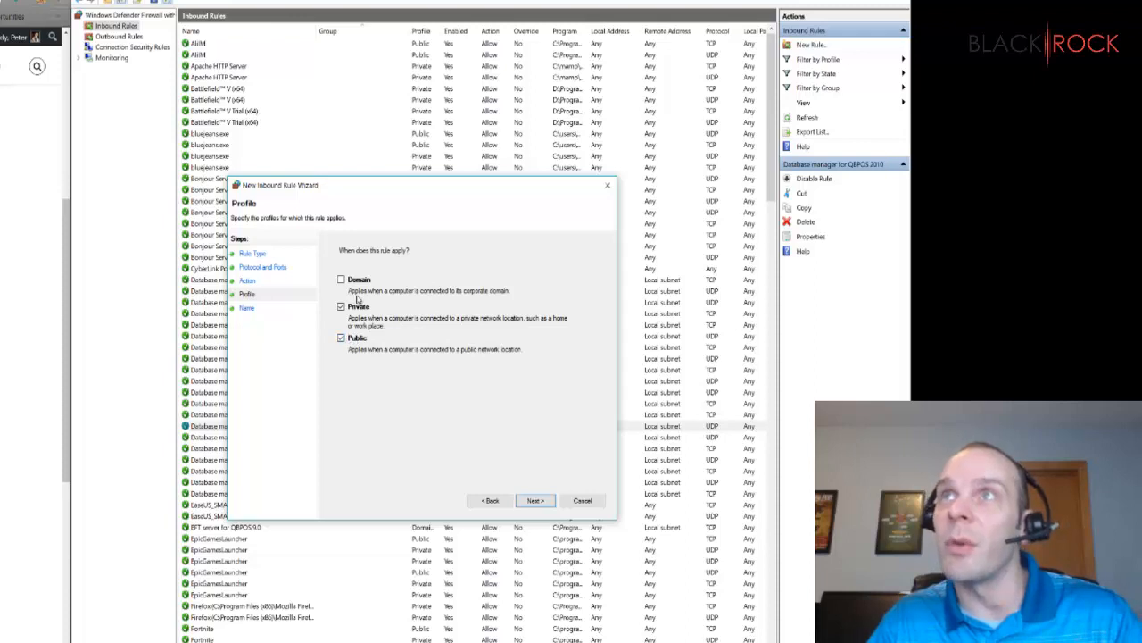
click(339, 279)
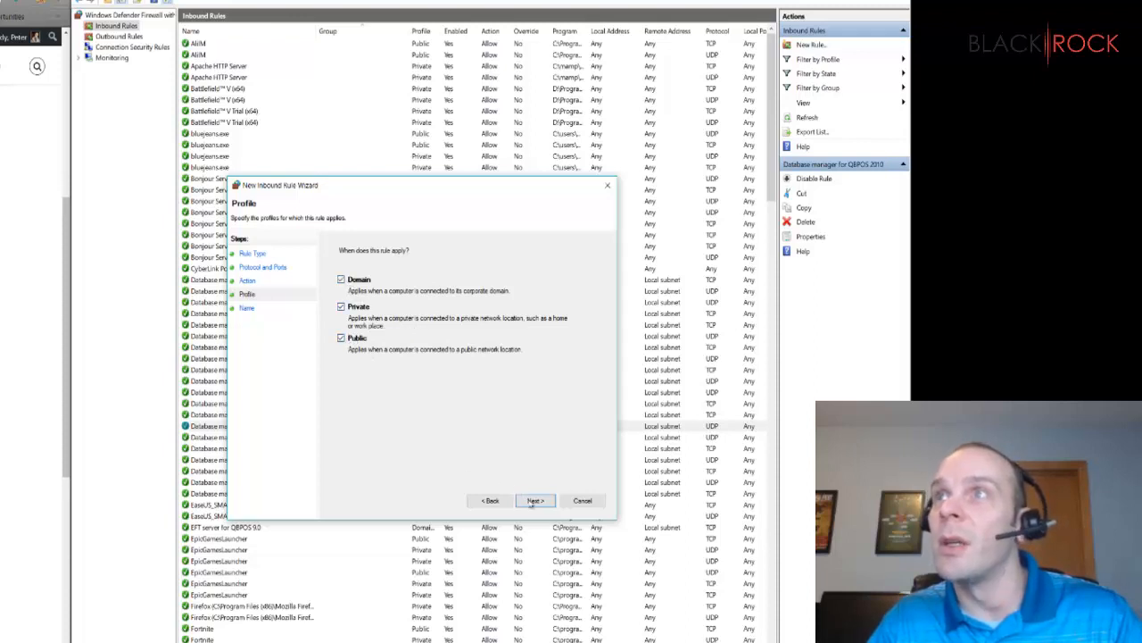
click(536, 499)
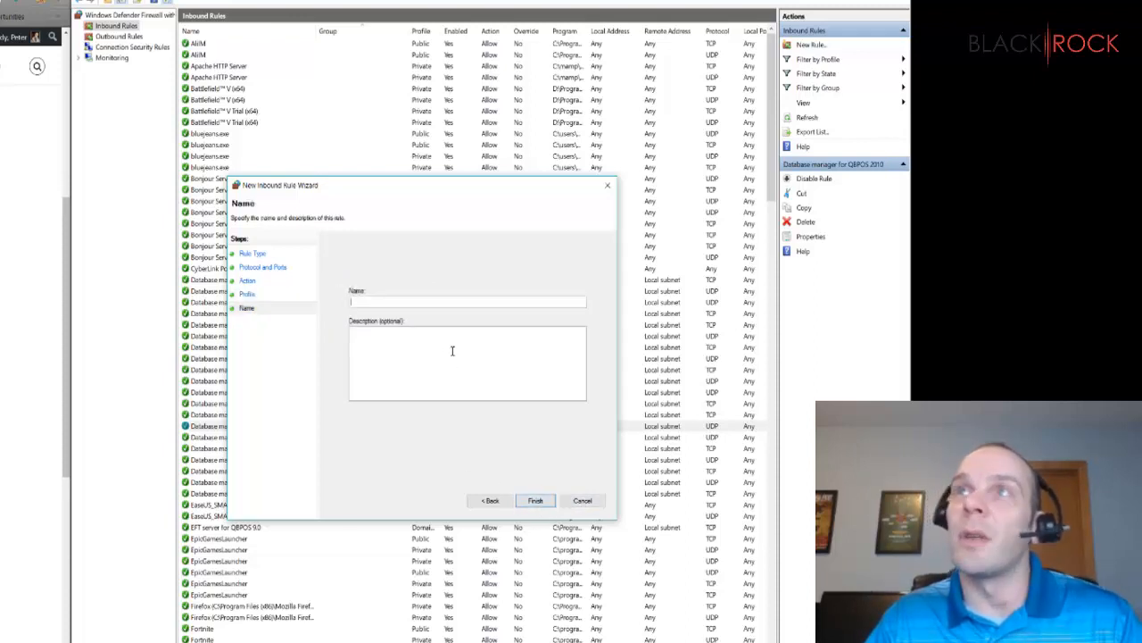
text(QB POS TCP Ports)
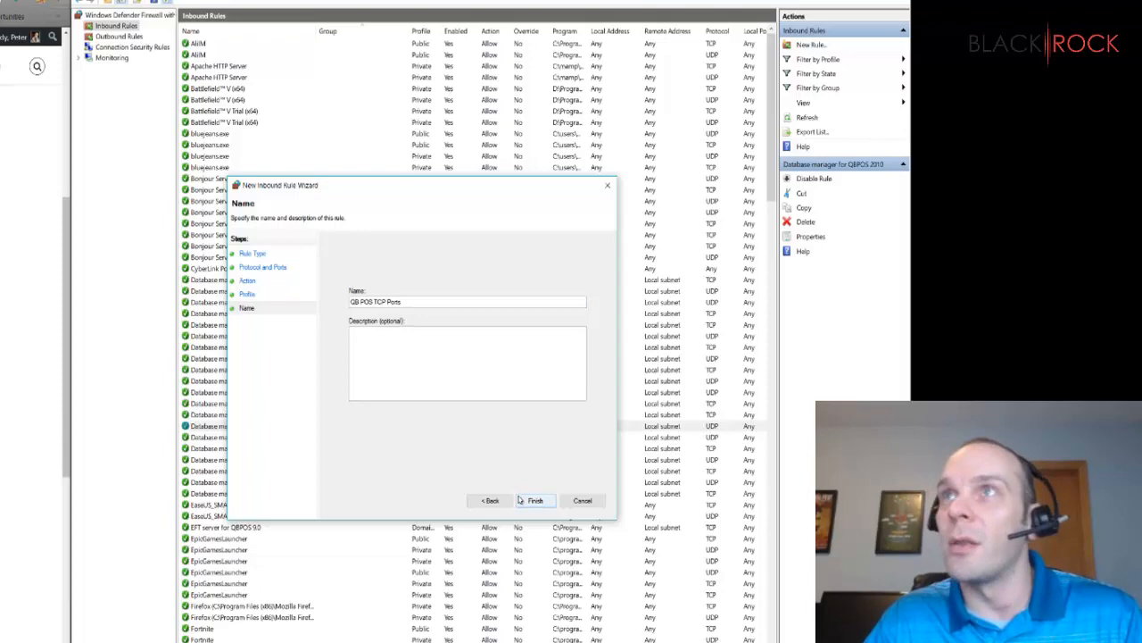
click(536, 500)
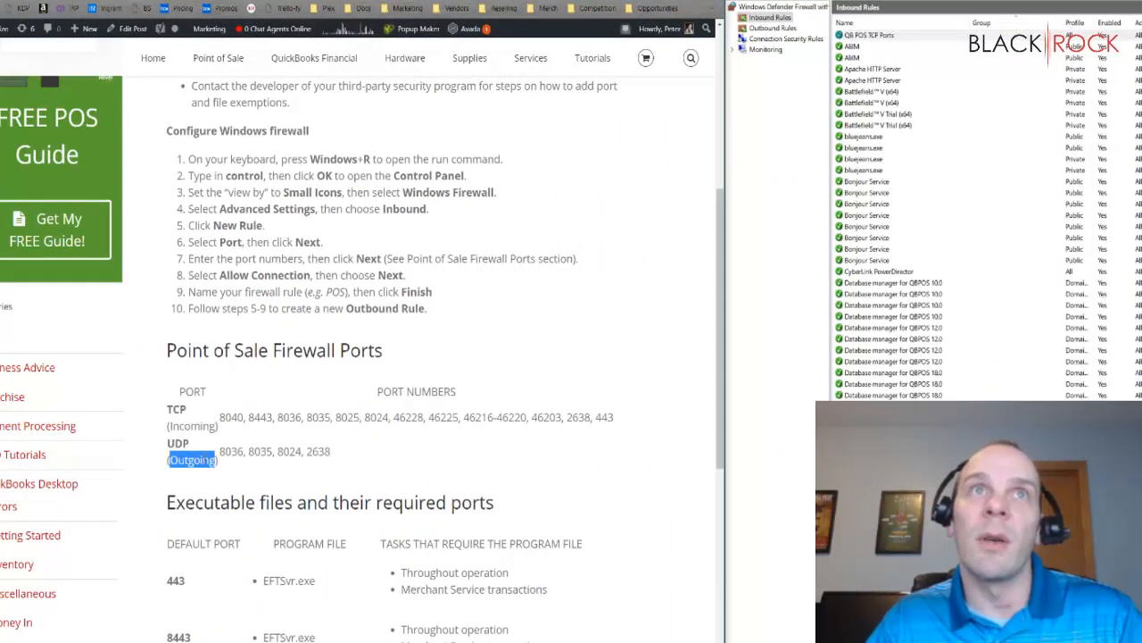
Select the outgoing UDP port numbers 8036, 8035, 8024 and 2638 in the blog table
drag(218, 449, 336, 450)
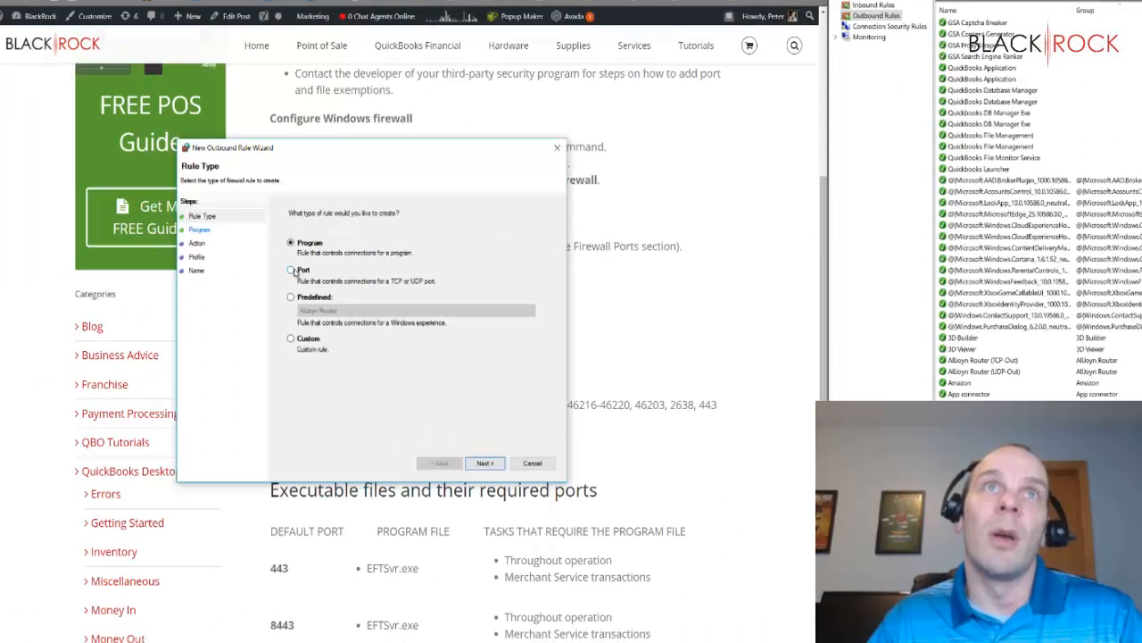
Build a port-based UDP rule allowed on all profiles and finish it as QB POS UDP Ports
click(485, 462)
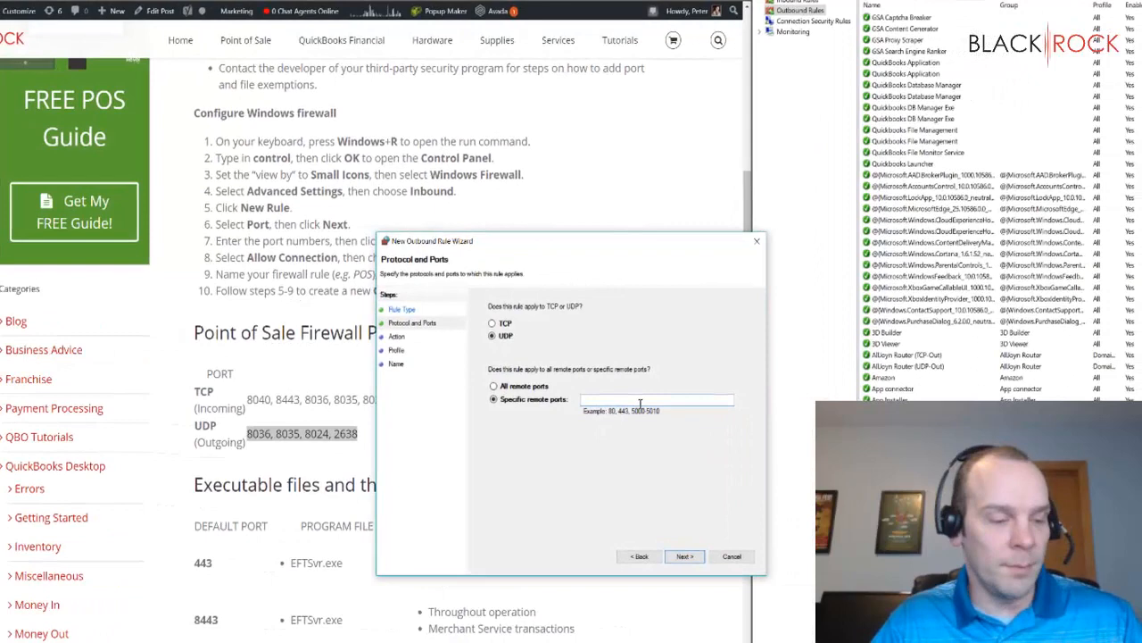
click(664, 555)
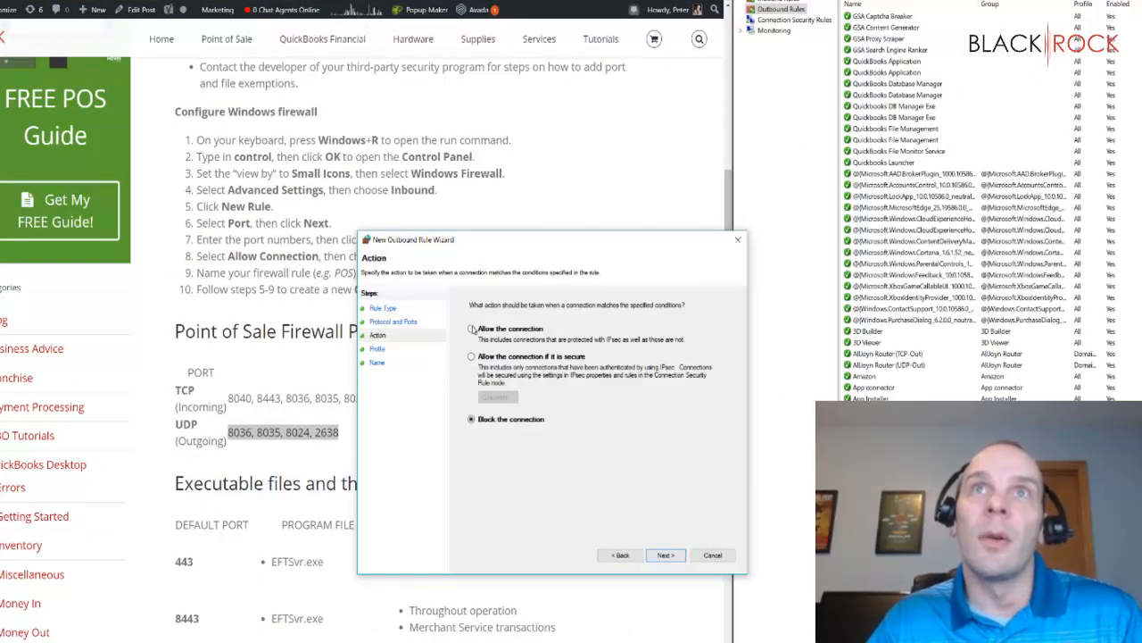
click(660, 555)
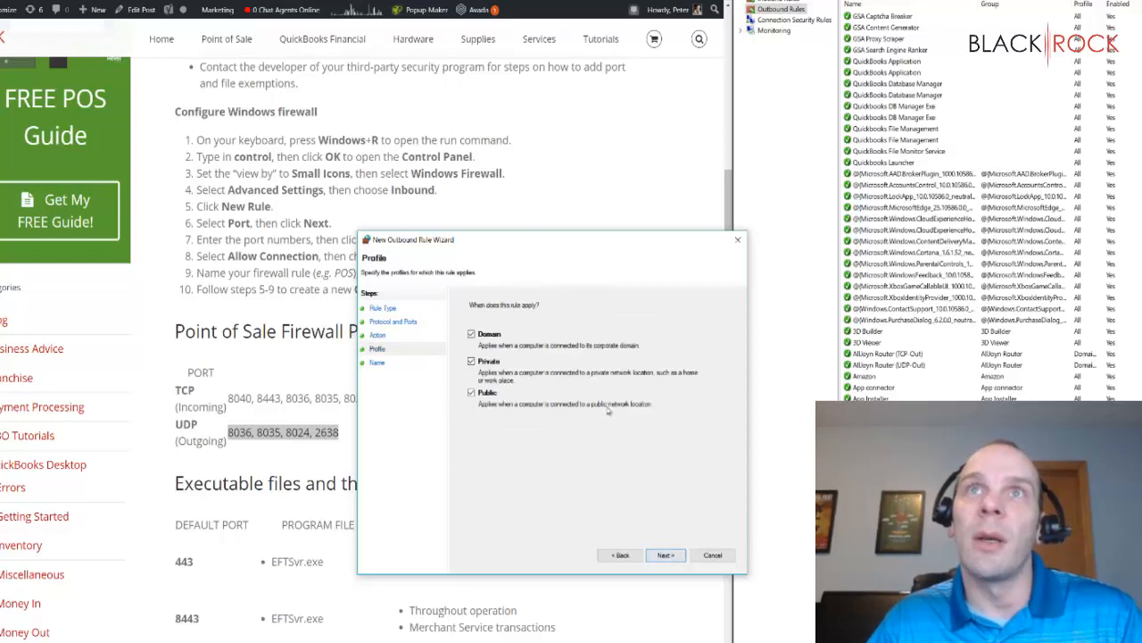
click(664, 555)
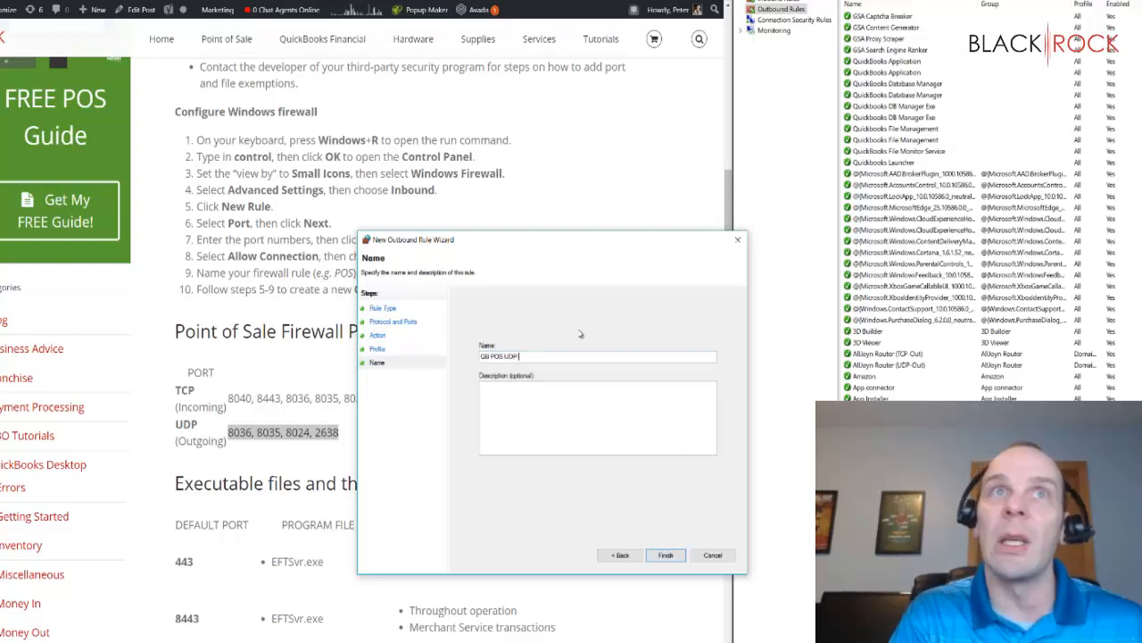
text(Ports)
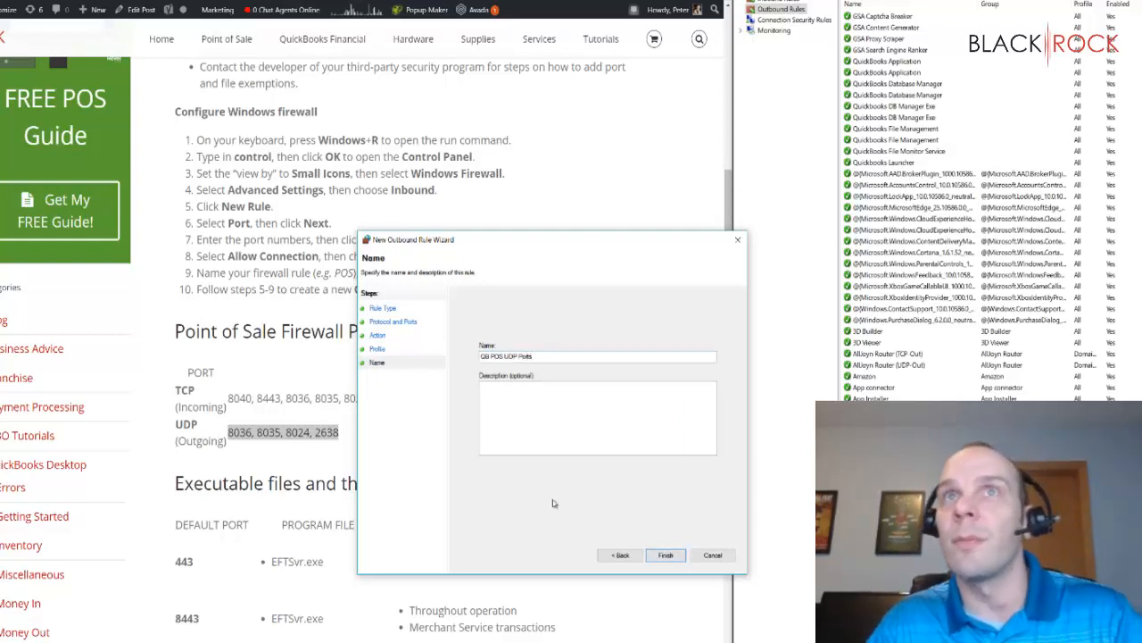
click(664, 553)
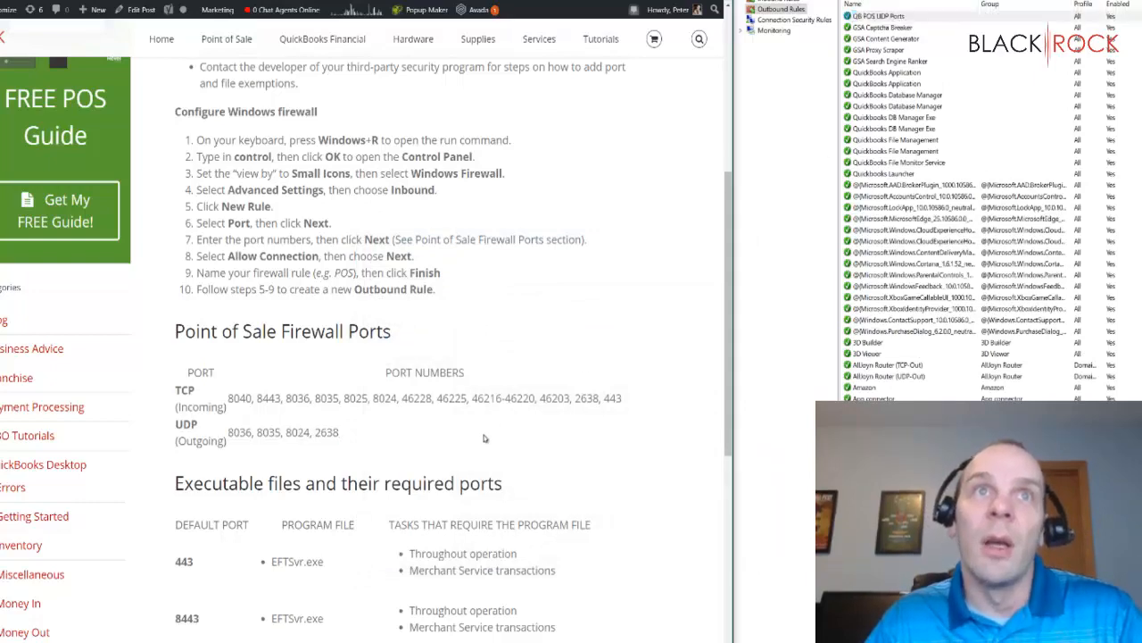
Scroll the blog down to the executable files and required ports table
scroll(down, 3)
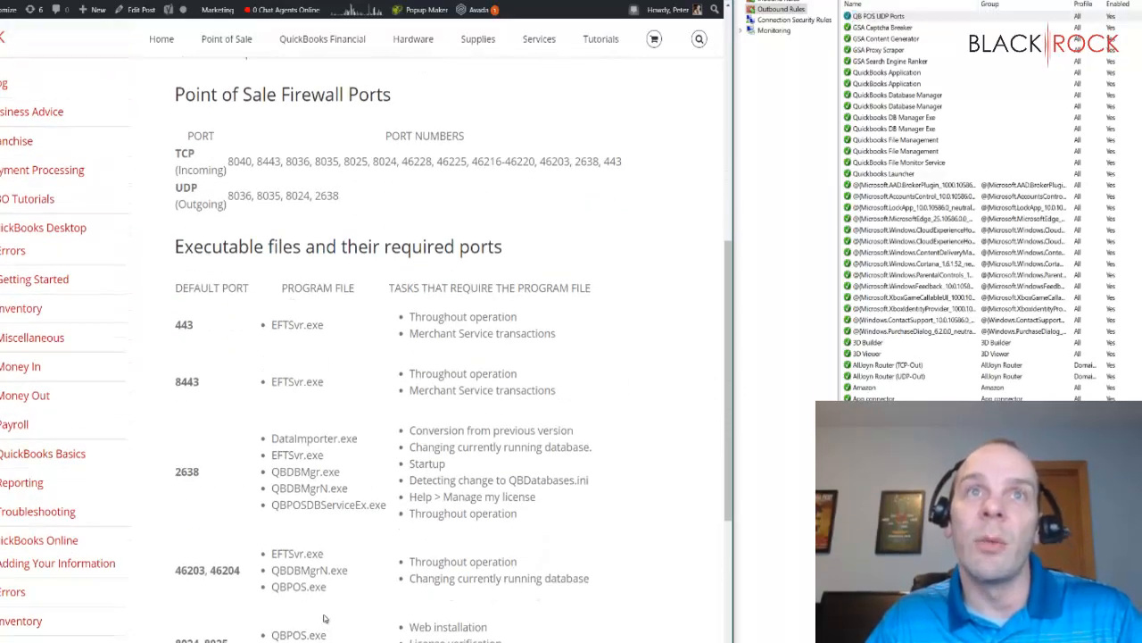
scroll(down, 3)
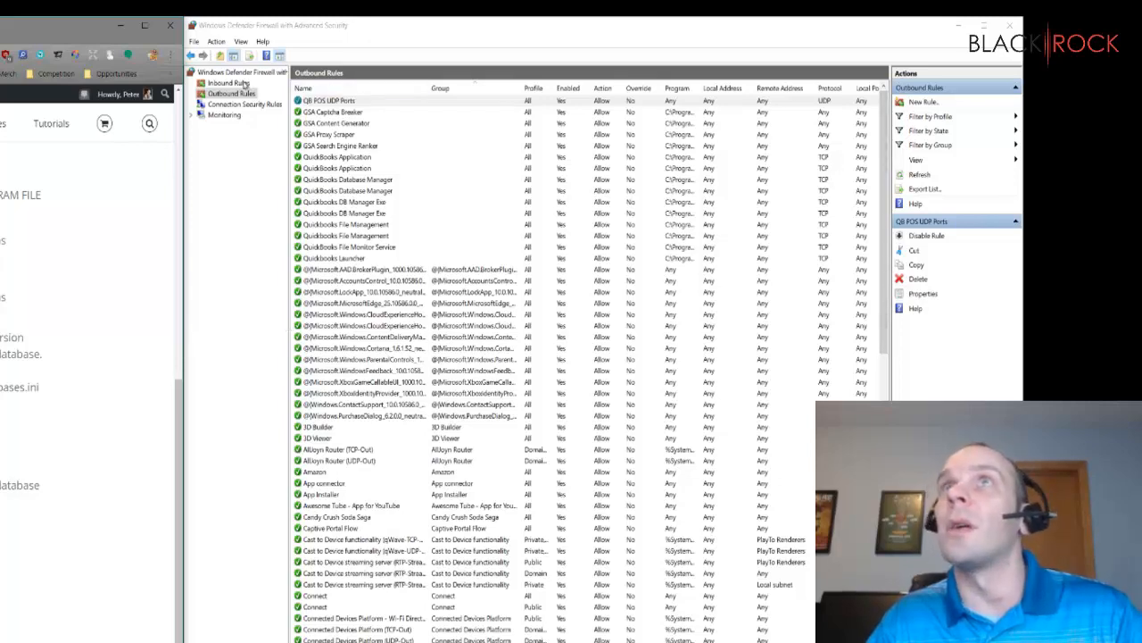
Begin a new program-type inbound rule from the Inbound Rules list
click(221, 82)
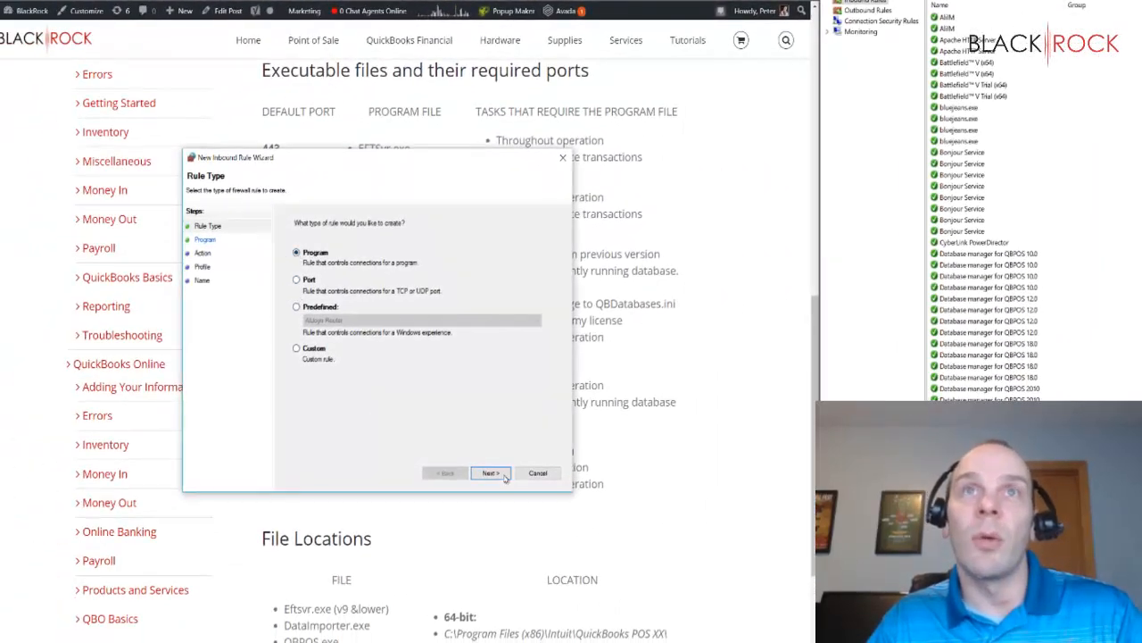
click(491, 471)
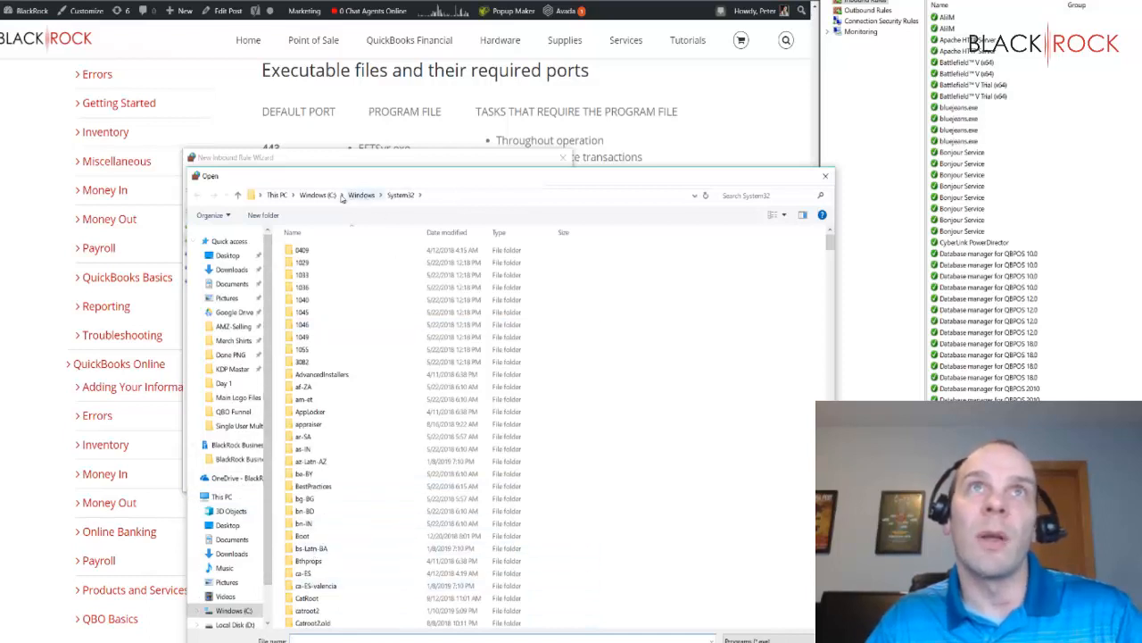
Pick qbpos.exe under C:\Program Files (x86)\Intuit\QuickBooks Desktop Point of Sale
click(318, 194)
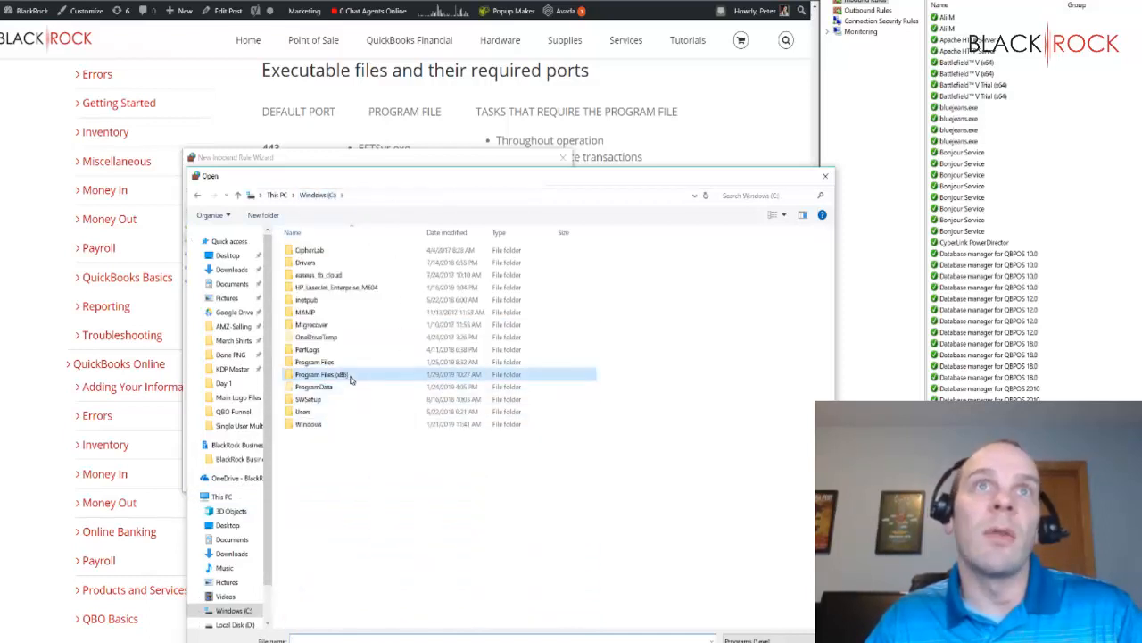
double_click(321, 375)
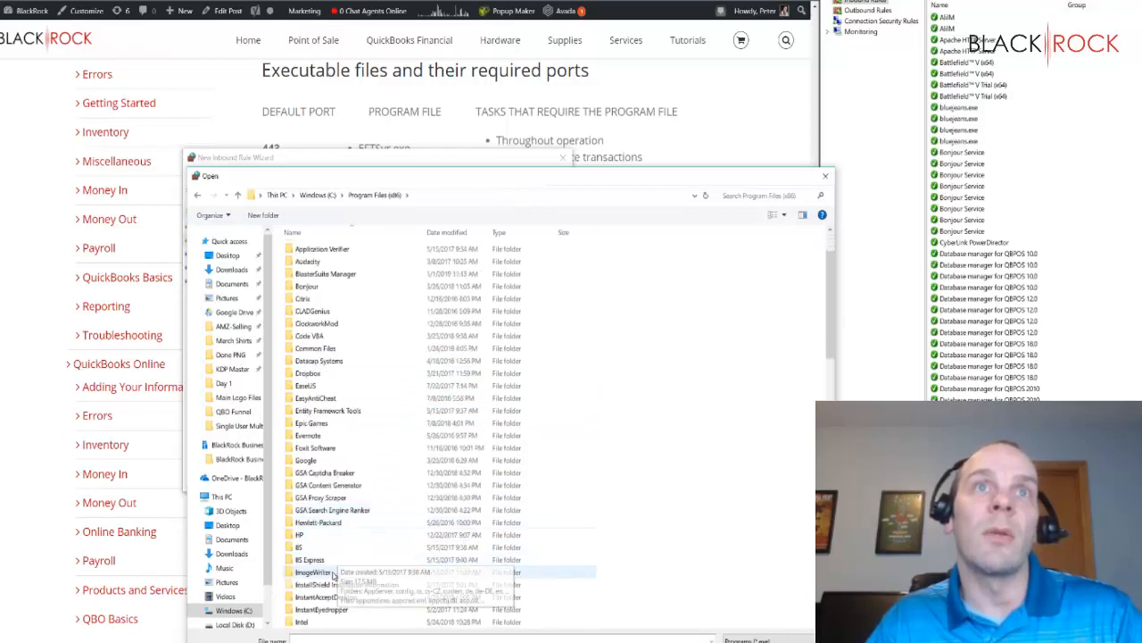
scroll(down, 3)
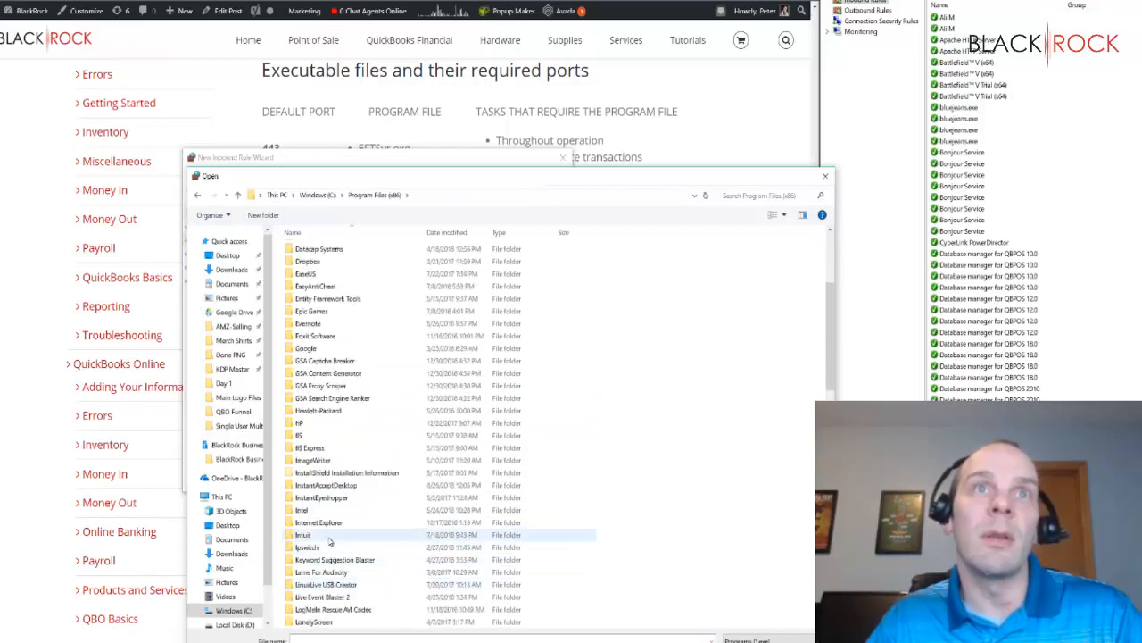
double_click(304, 534)
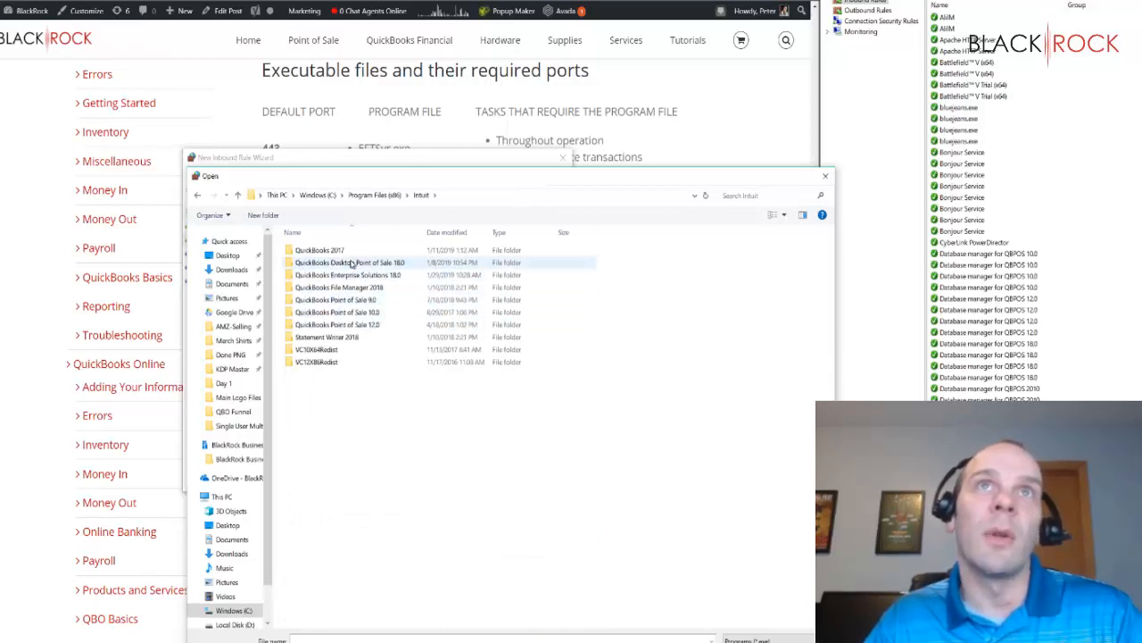
double_click(348, 260)
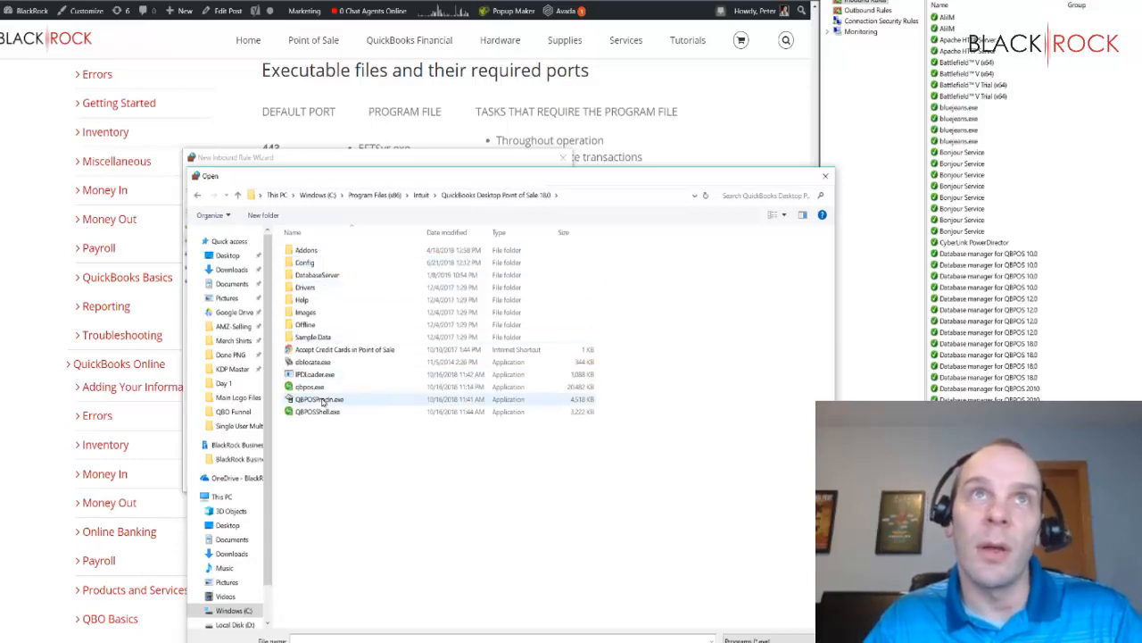
click(307, 385)
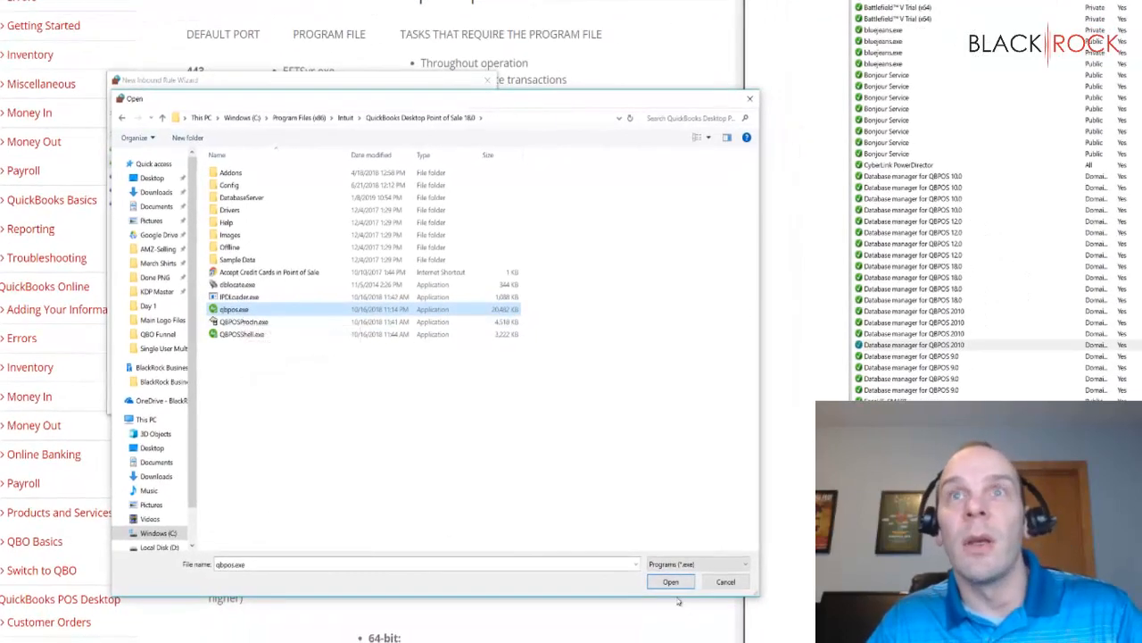
Allow the qbpos.exe connection on all profiles and name the rule 'QB POS.EXE'
click(672, 582)
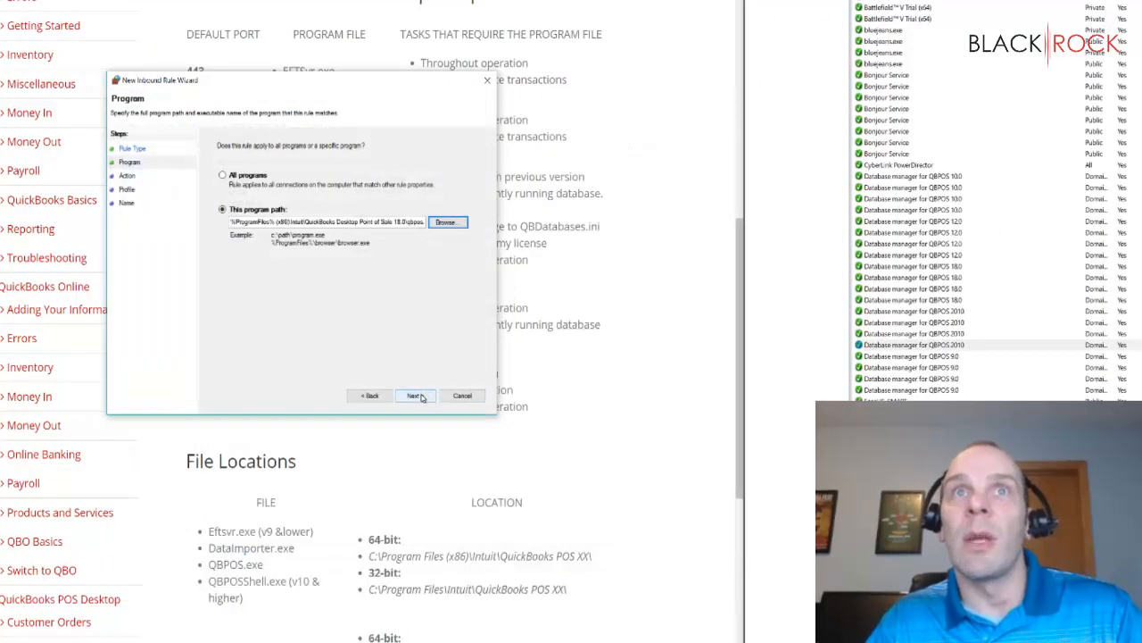
click(414, 397)
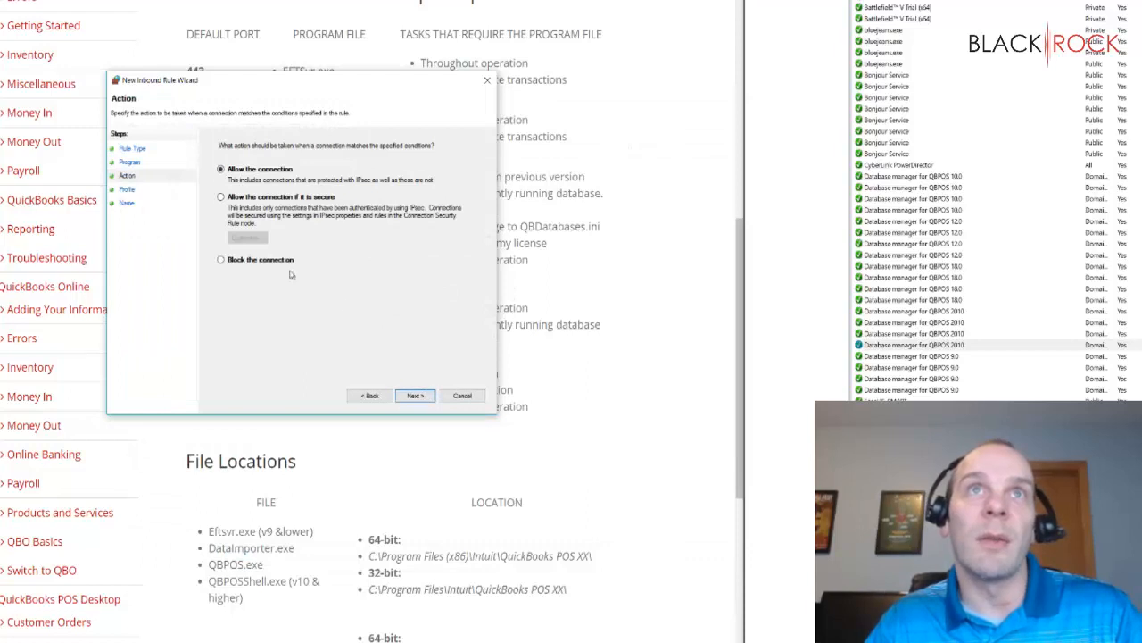
click(414, 396)
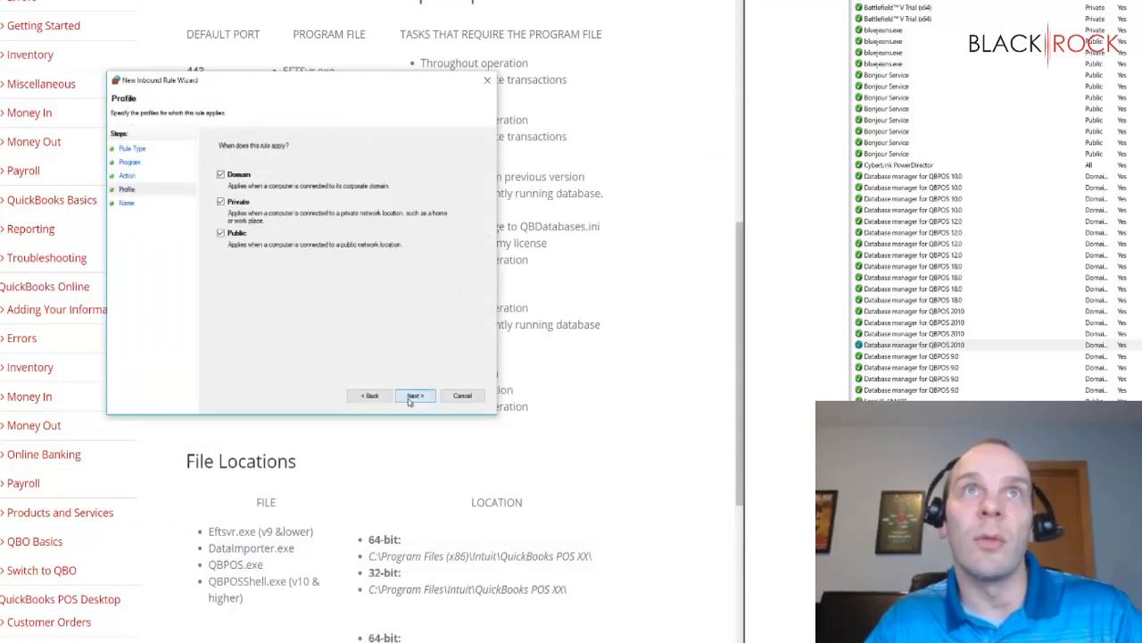
click(414, 396)
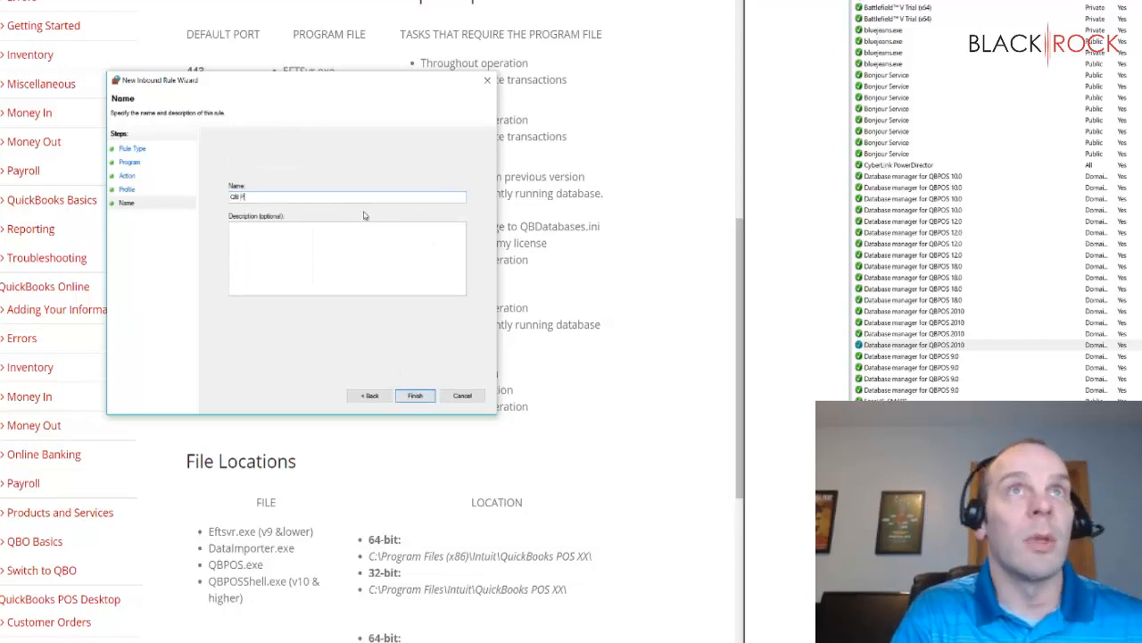
text(QB POS.EXE)
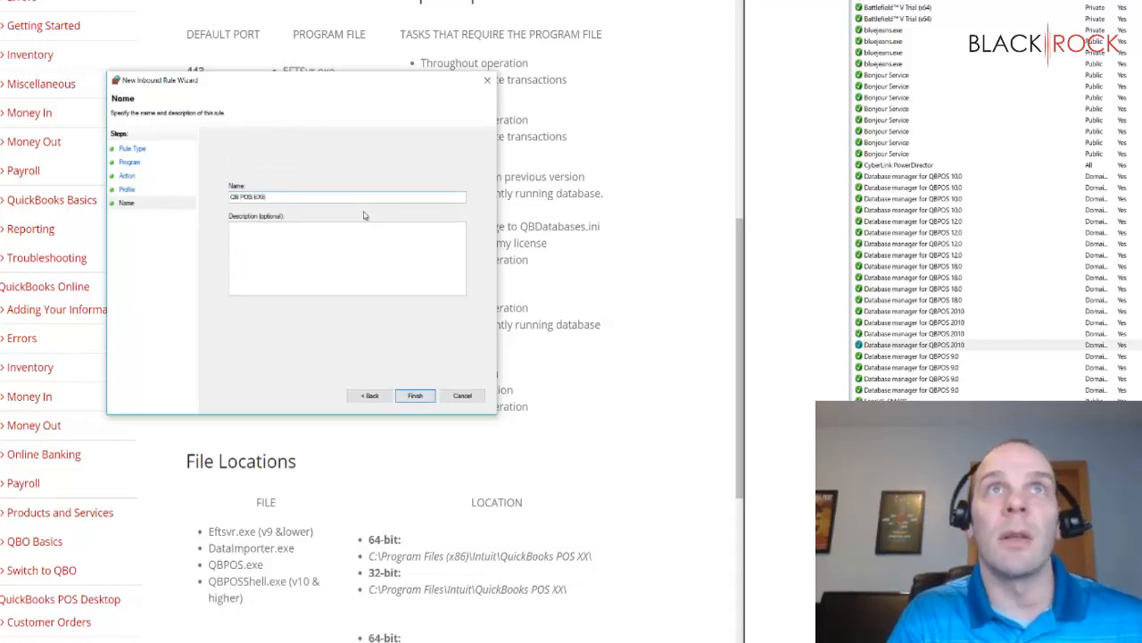